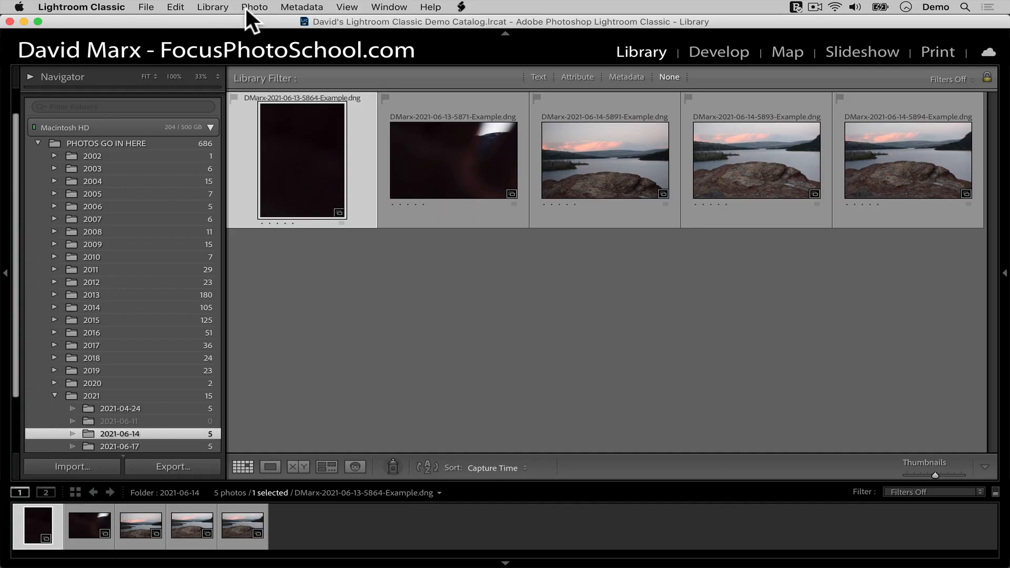
- Remove the dark 5864 photo with Delete from Disk and check its folder in Finder
{"action": "left_click", "coordinate": [254, 7]}
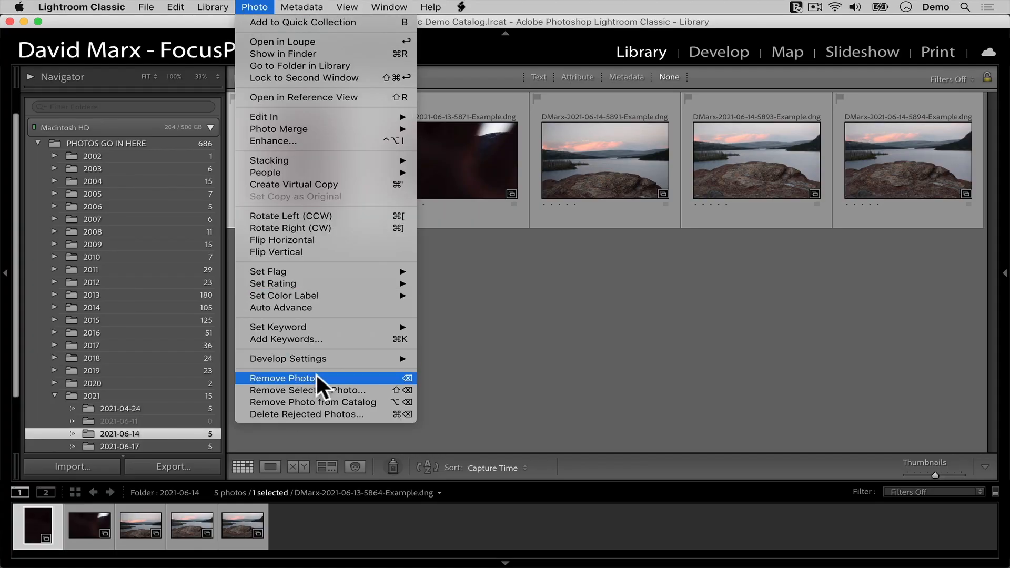
{"action": "left_click", "coordinate": [282, 378]}
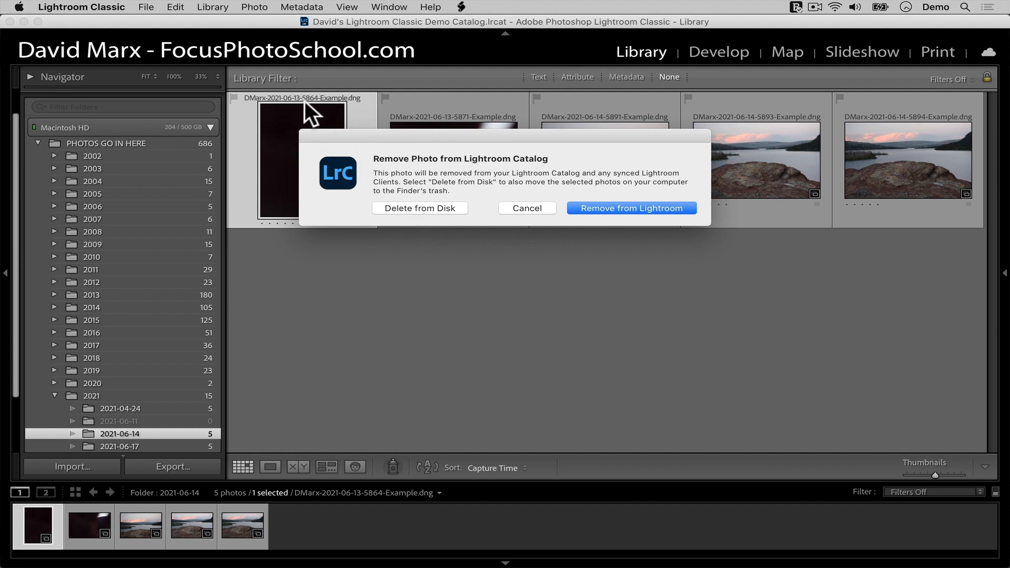
{"action": "mouse_move", "coordinate": [318, 116]}
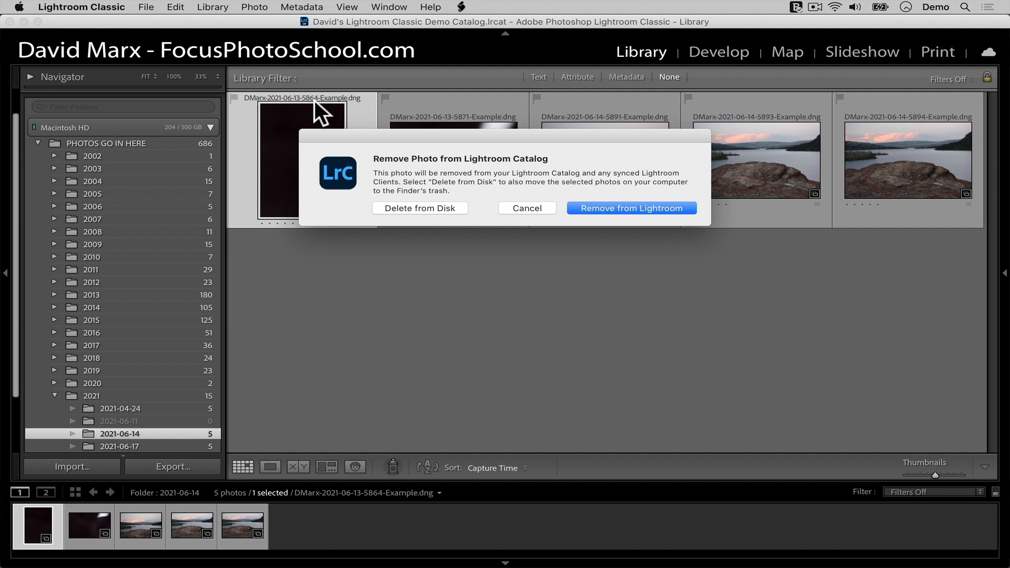
{"action": "left_click", "coordinate": [631, 207]}
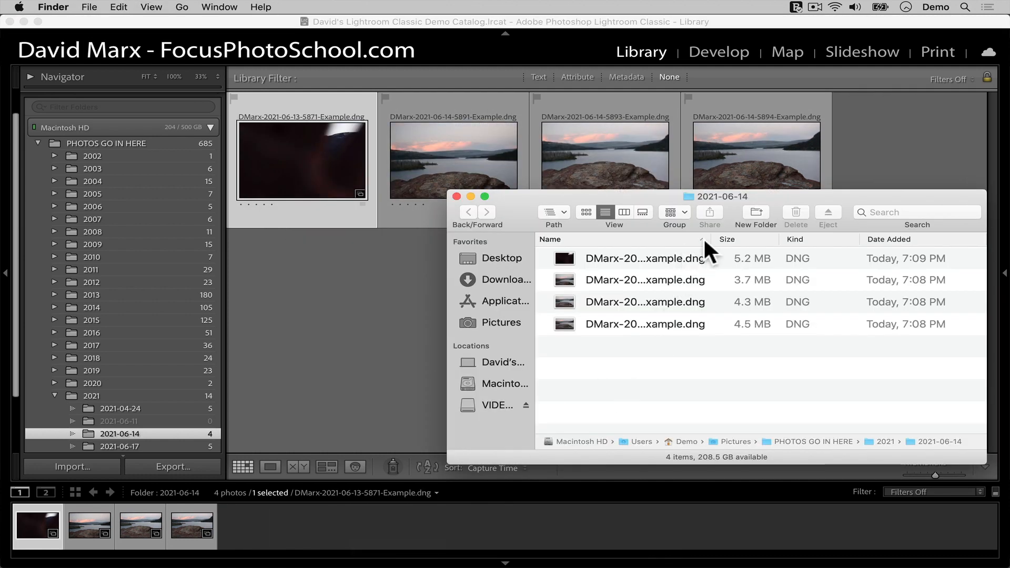
{"action": "left_click_drag", "start_coordinate": [717, 239], "coordinate": [812, 239]}
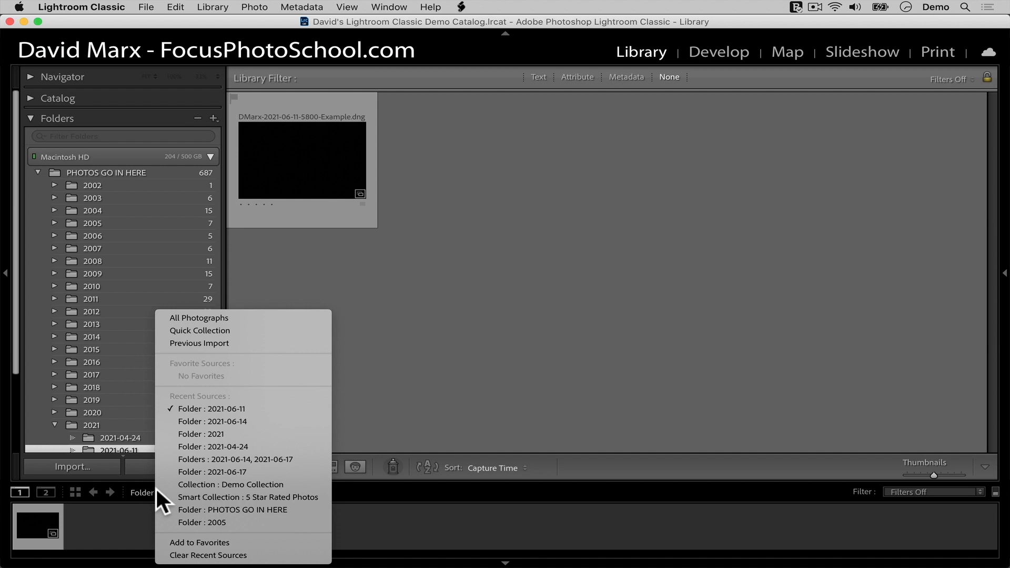
{"action": "left_click", "coordinate": [199, 318]}
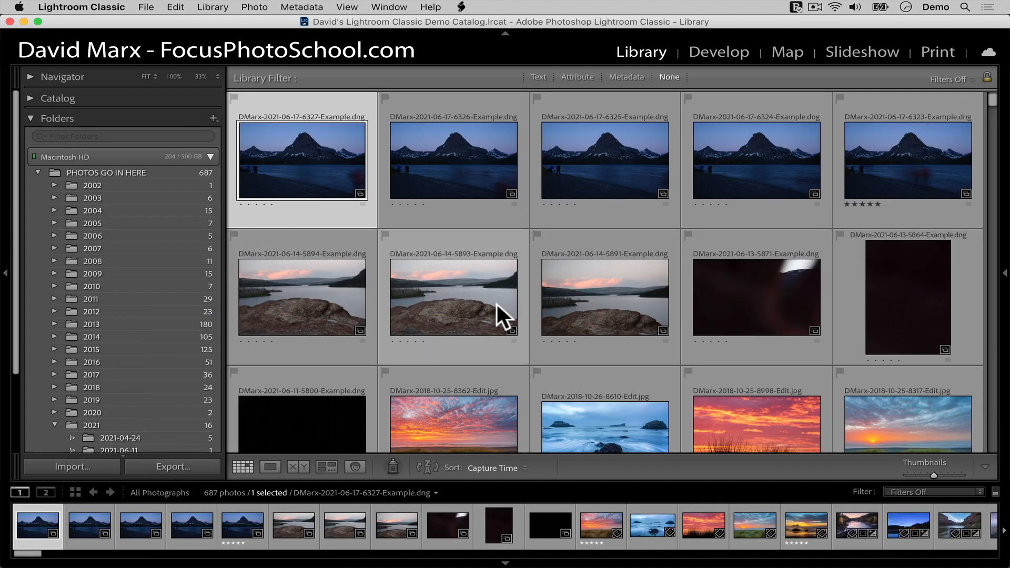
{"action": "scroll", "scroll_direction": "down", "scroll_amount": 3}
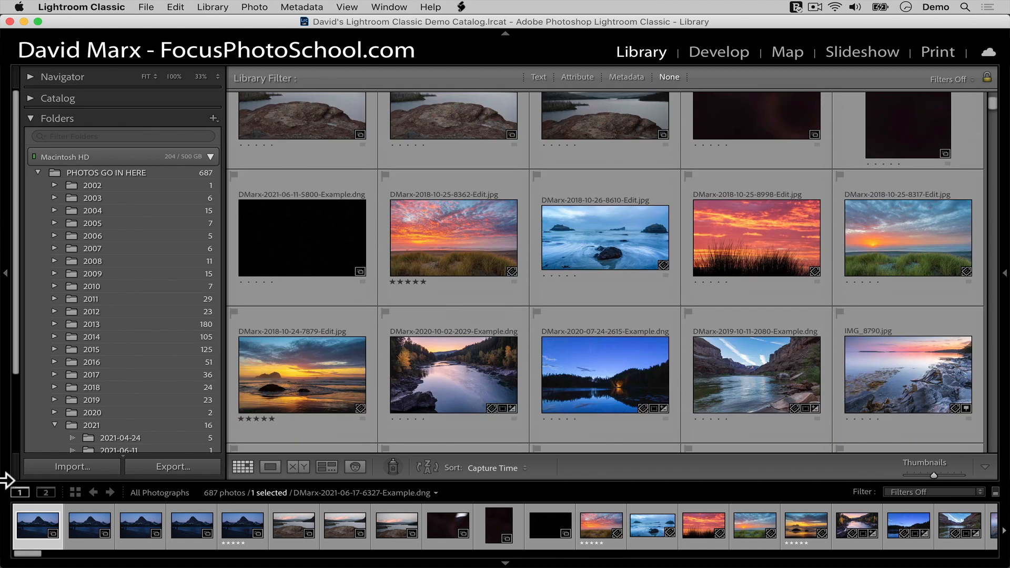
{"action": "left_click", "coordinate": [119, 446]}
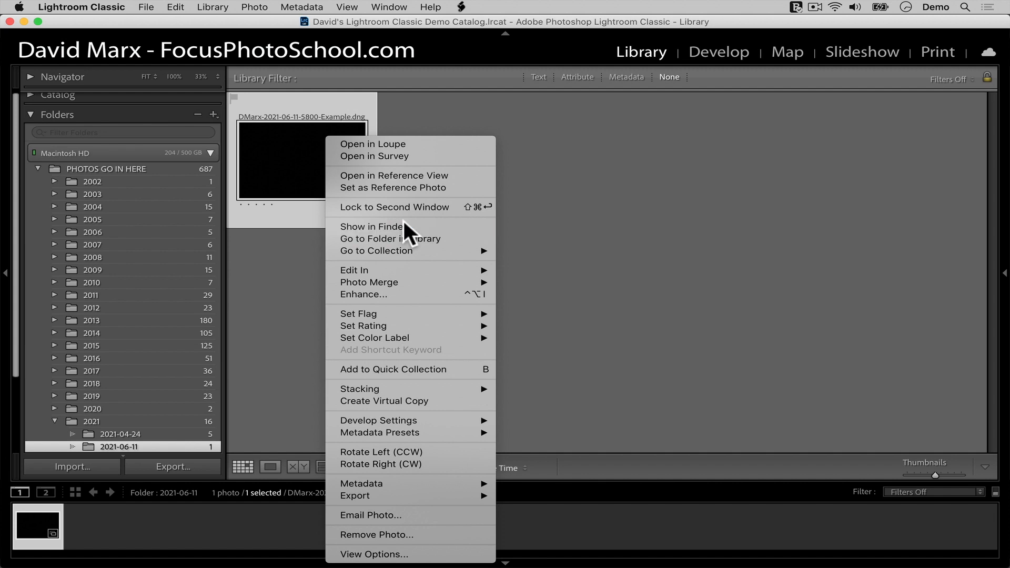
{"action": "left_click", "coordinate": [372, 226]}
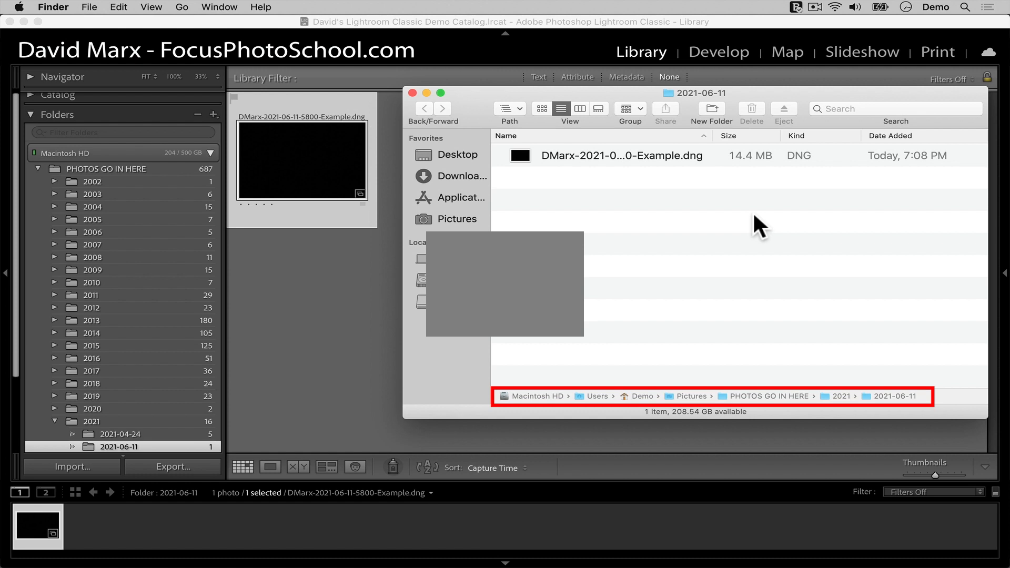
{"action": "left_click", "coordinate": [622, 156]}
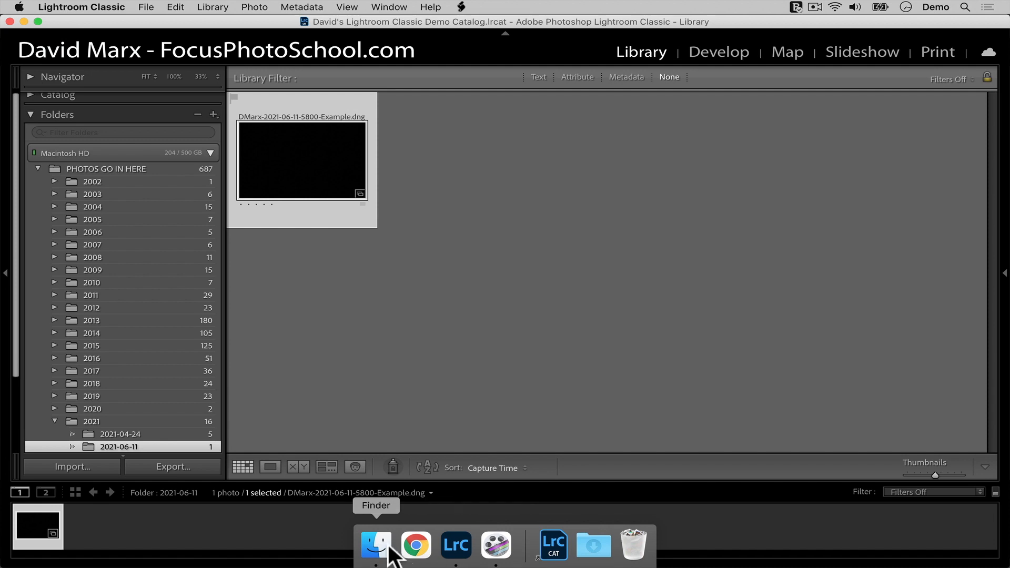
{"action": "left_click", "coordinate": [376, 547]}
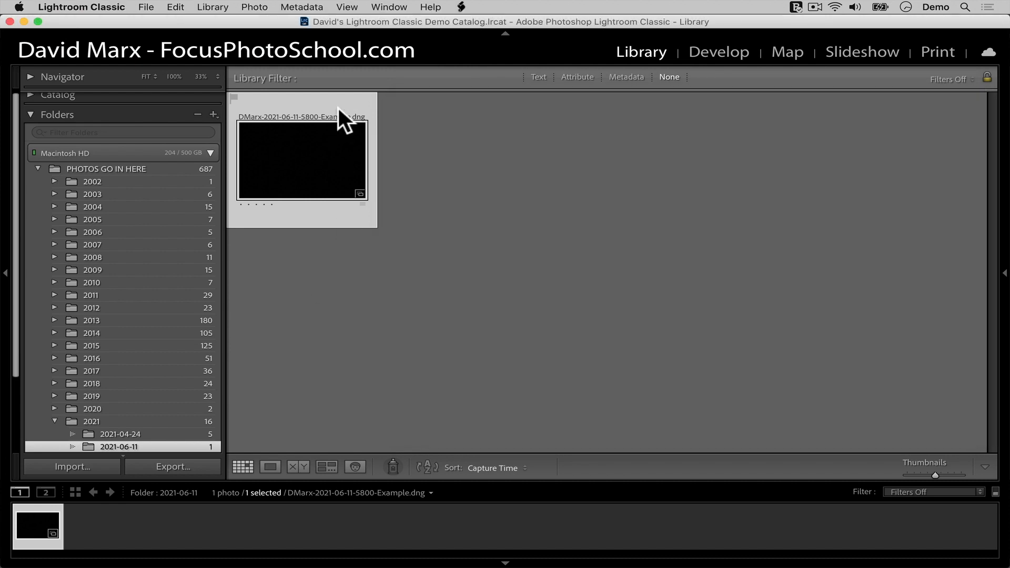
{"action": "mouse_move", "coordinate": [260, 14]}
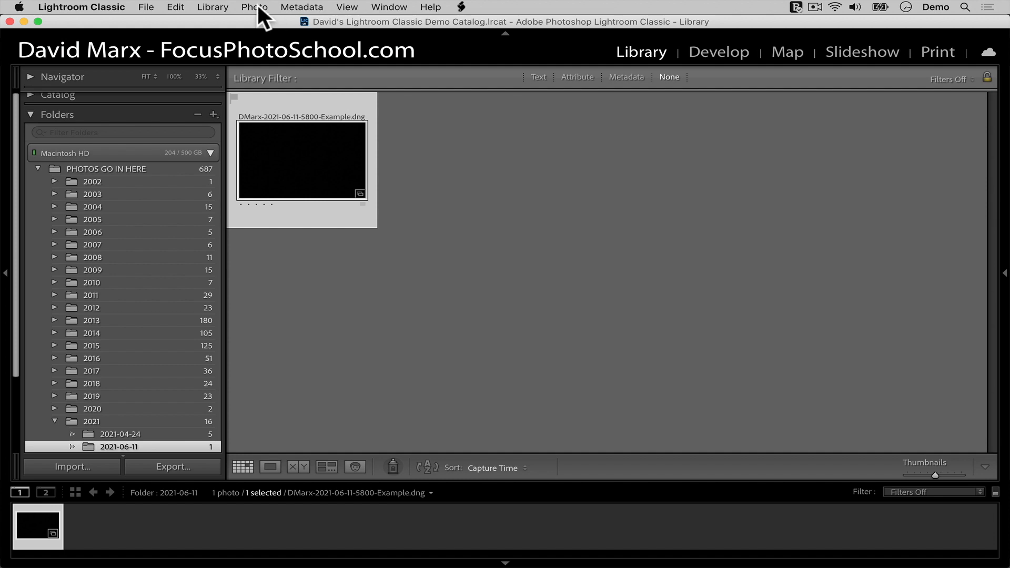
- Remove the black 5800 photo from the catalog only, confirming the file stays on disk
{"action": "left_click", "coordinate": [253, 7]}
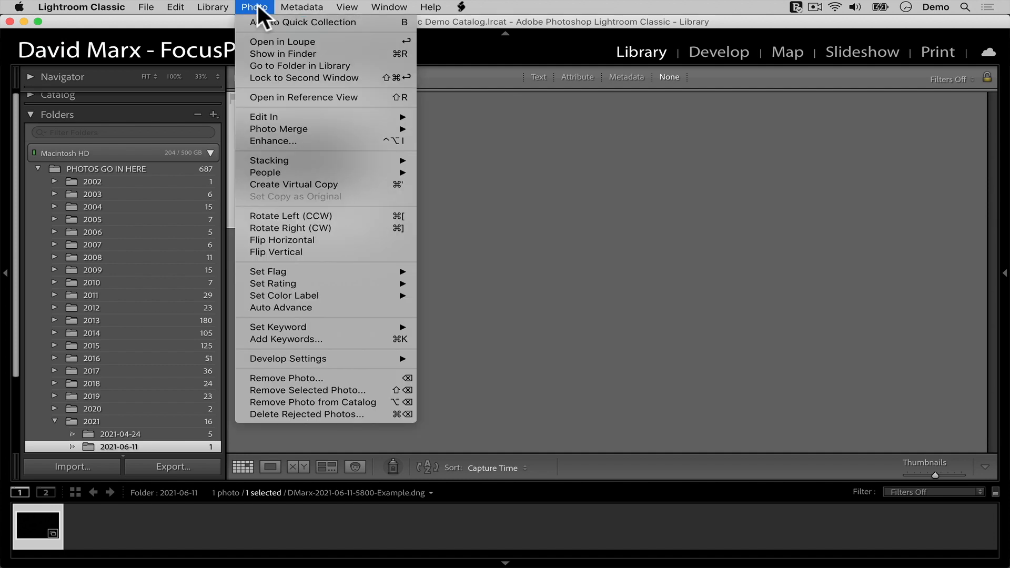
{"action": "mouse_move", "coordinate": [316, 378]}
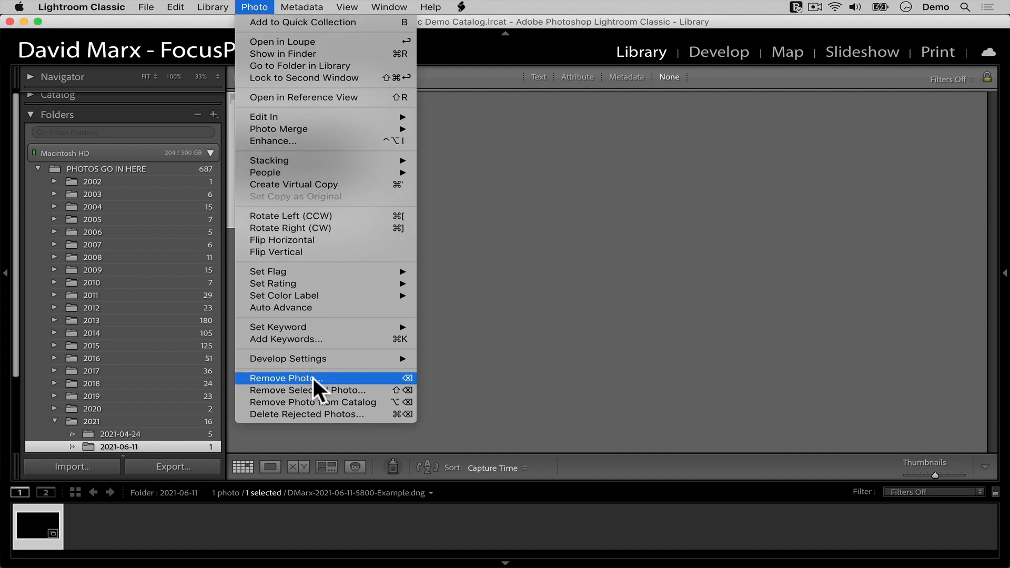
{"action": "left_click", "coordinate": [285, 378]}
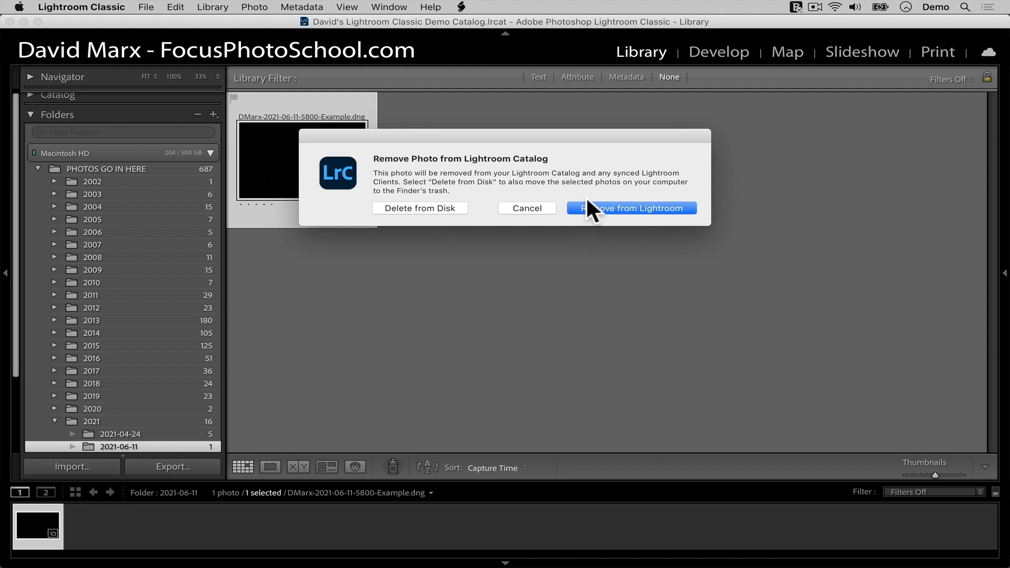
{"action": "left_click", "coordinate": [631, 208]}
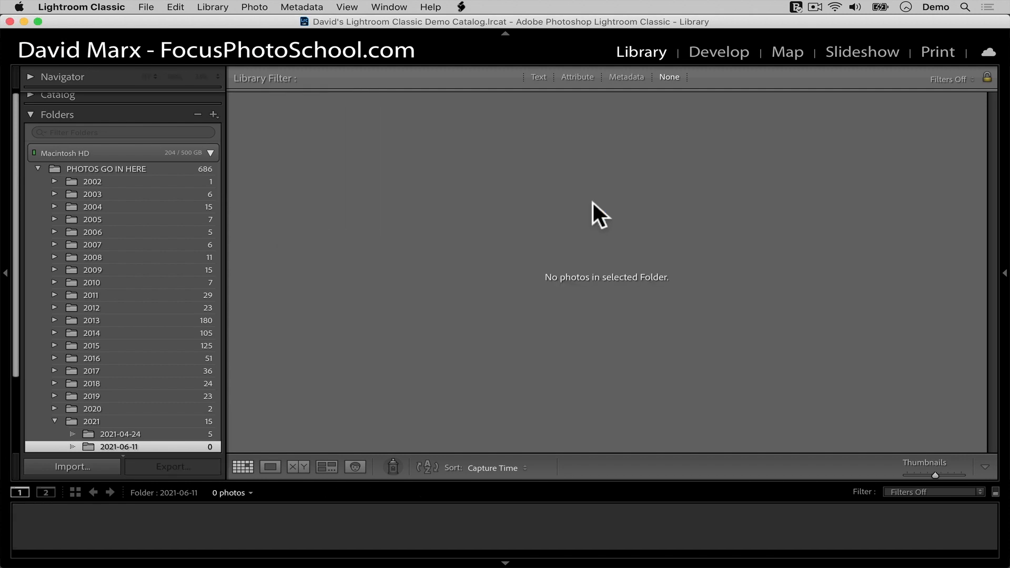
{"action": "mouse_move", "coordinate": [556, 564]}
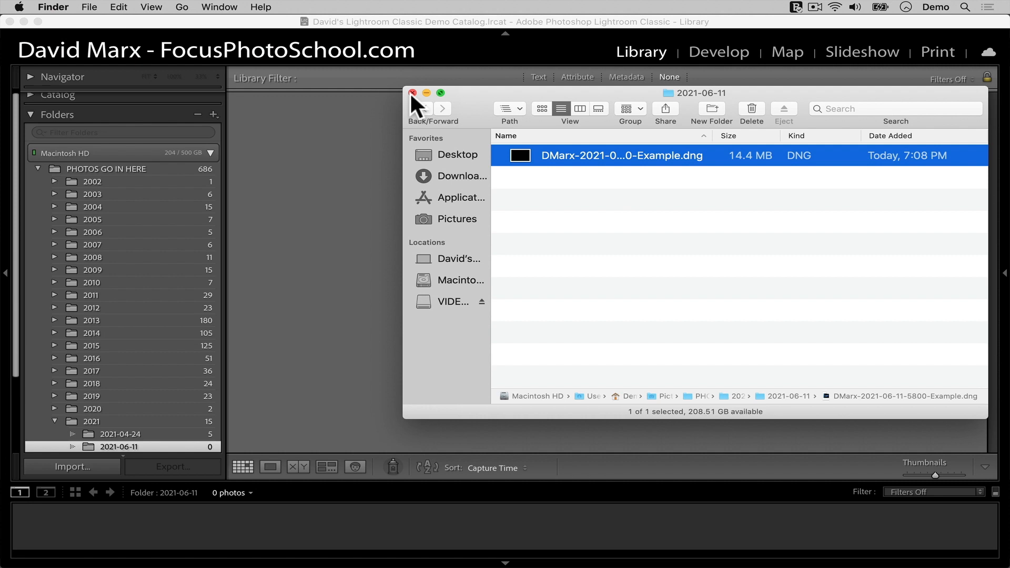
{"action": "left_click", "coordinate": [412, 93]}
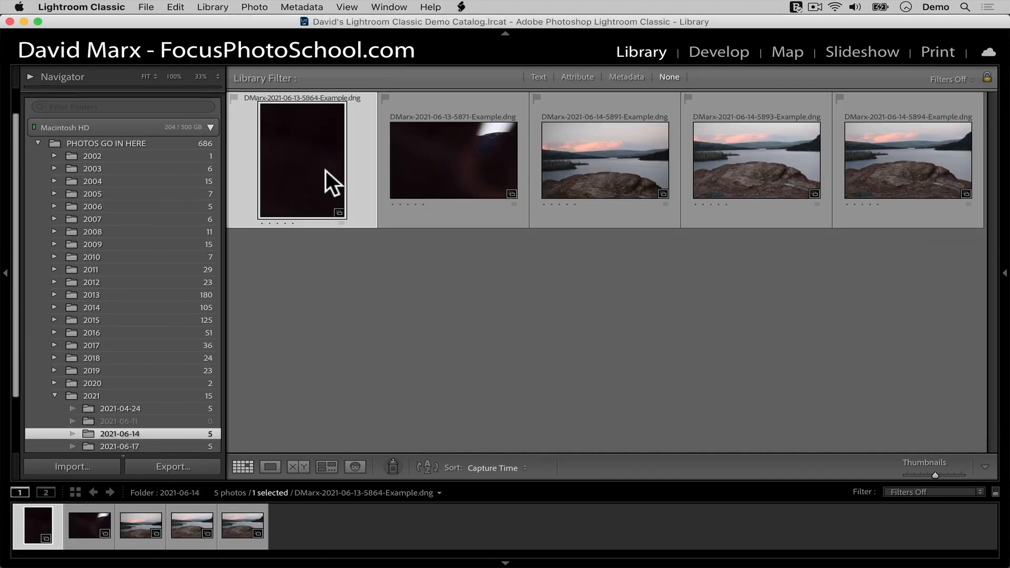
- Remove the dark 5864 photo via its context menu, choosing Delete from Disk
{"action": "right_click", "coordinate": [302, 160]}
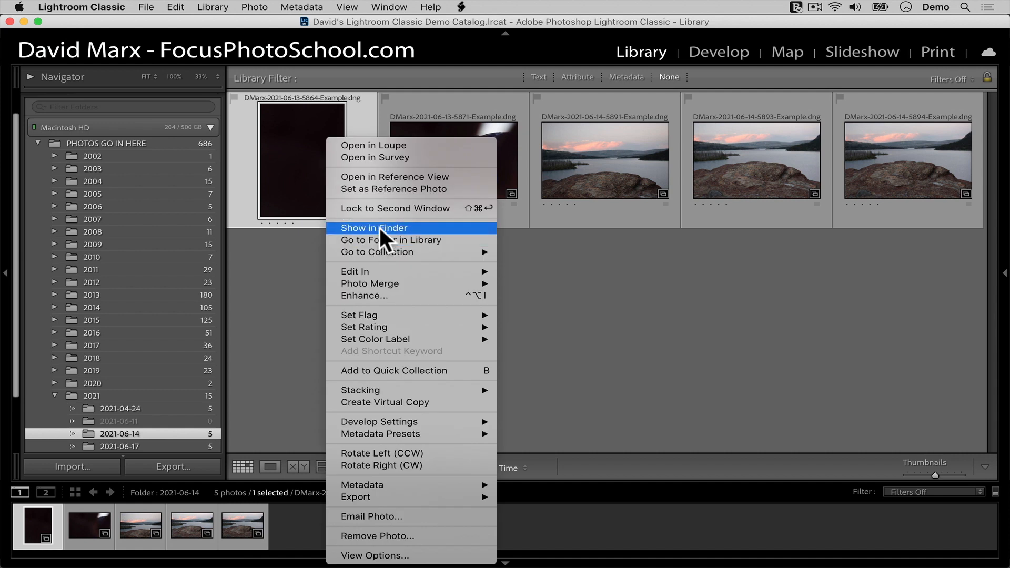
{"action": "left_click", "coordinate": [373, 227]}
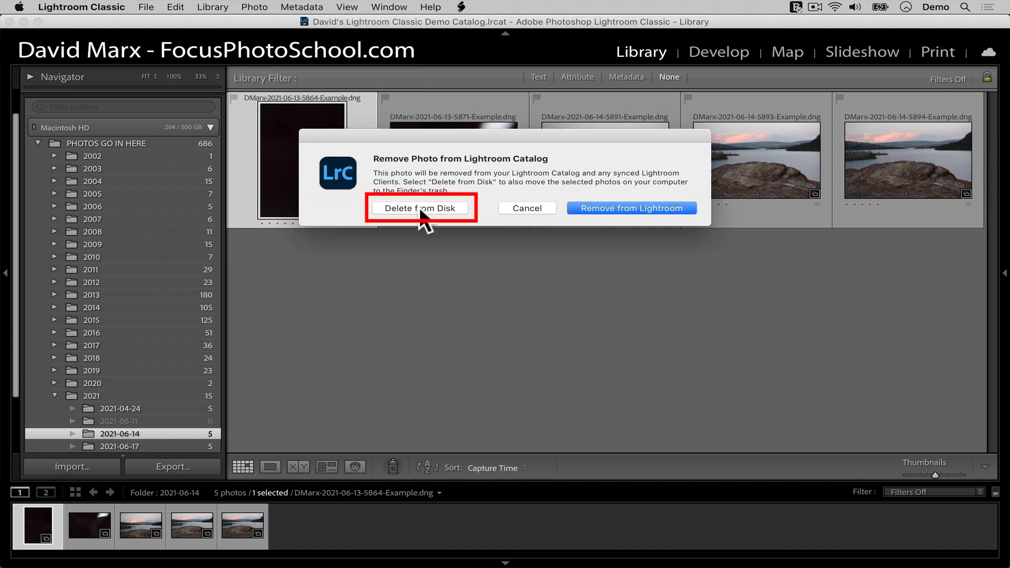
{"action": "mouse_move", "coordinate": [294, 119]}
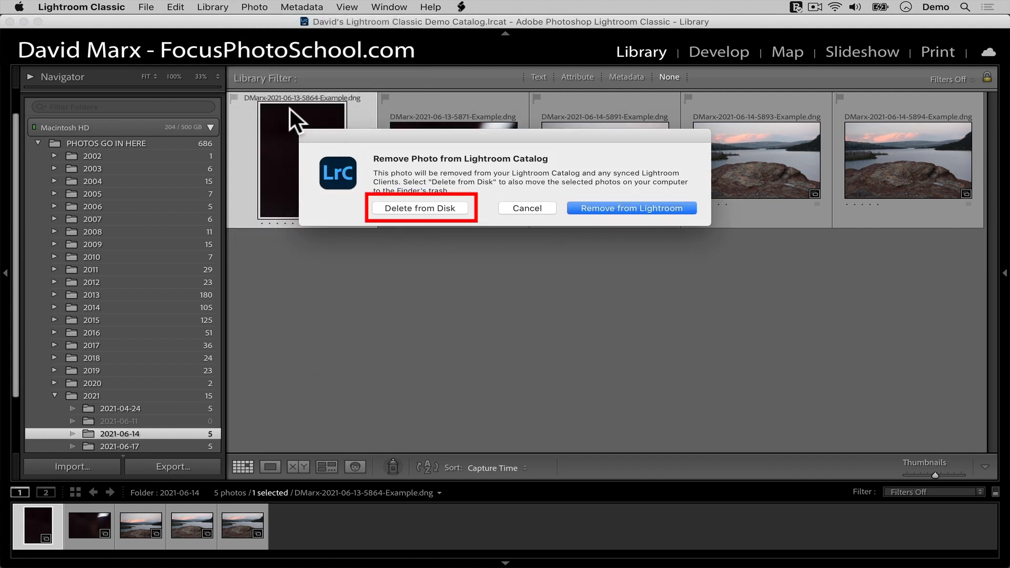
{"action": "mouse_move", "coordinate": [314, 113]}
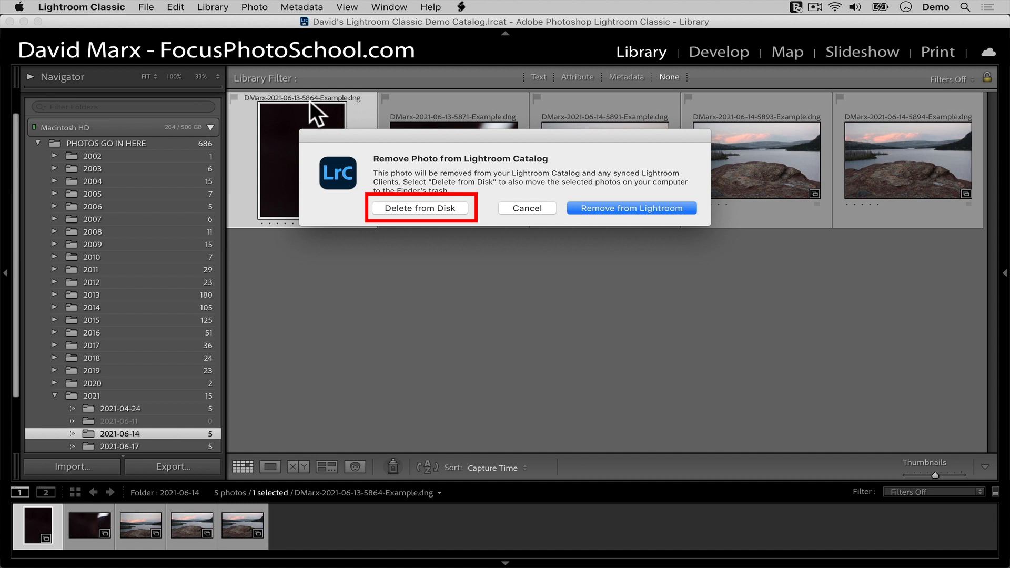
{"action": "left_click", "coordinate": [422, 208]}
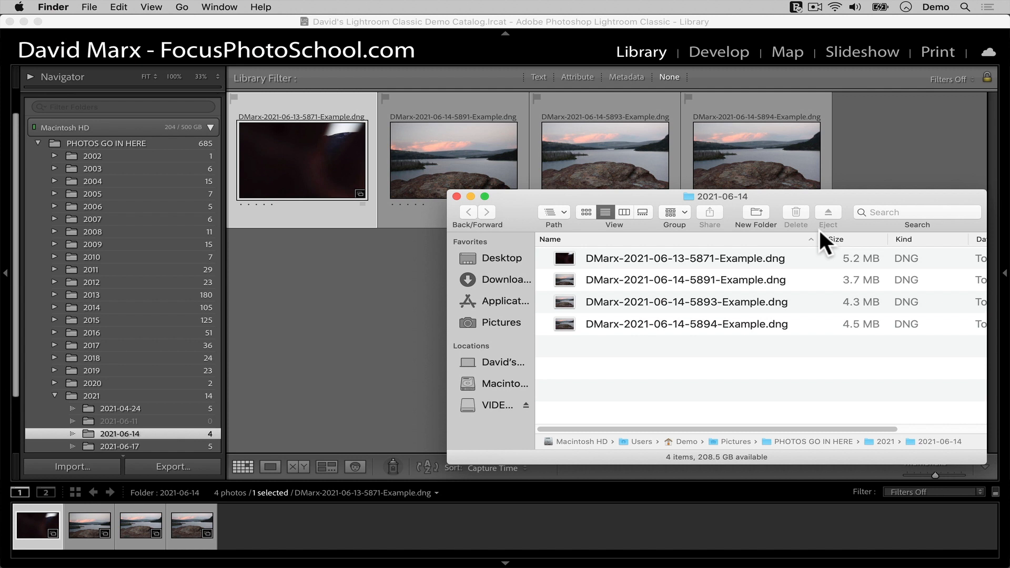
{"action": "mouse_move", "coordinate": [719, 264]}
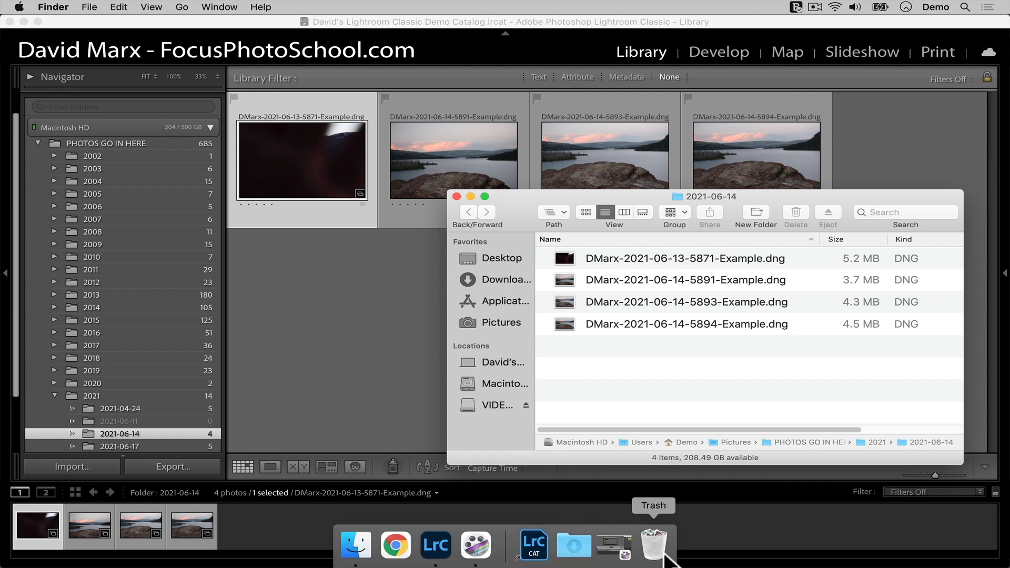
- Empty the macOS Trash to permanently erase the deleted photo
{"action": "left_click", "coordinate": [654, 545]}
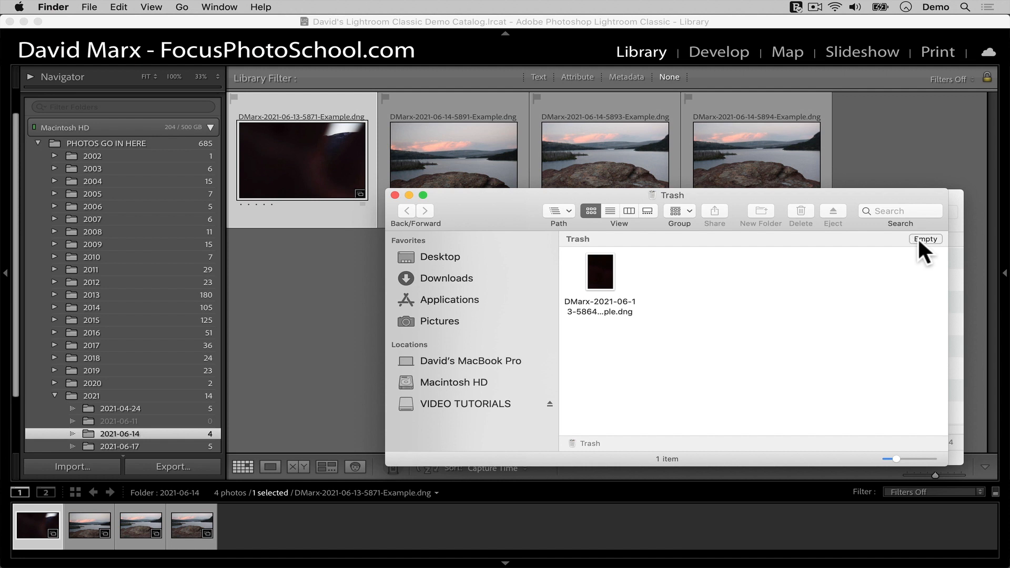
{"action": "left_click", "coordinate": [926, 239]}
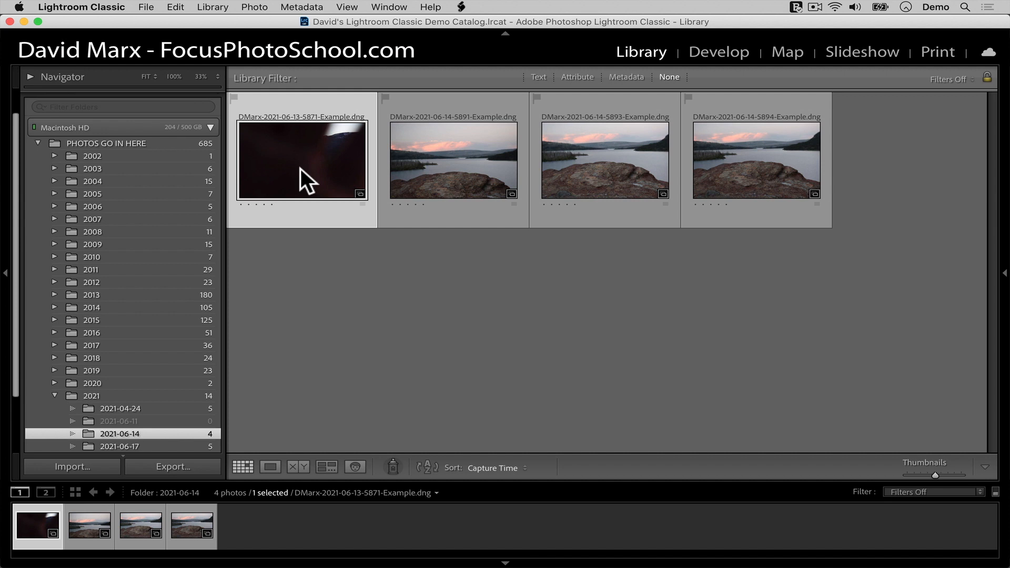
- Start removing the dark 5871 photo, then select all three remaining lake photos instead
{"action": "left_click", "coordinate": [254, 7]}
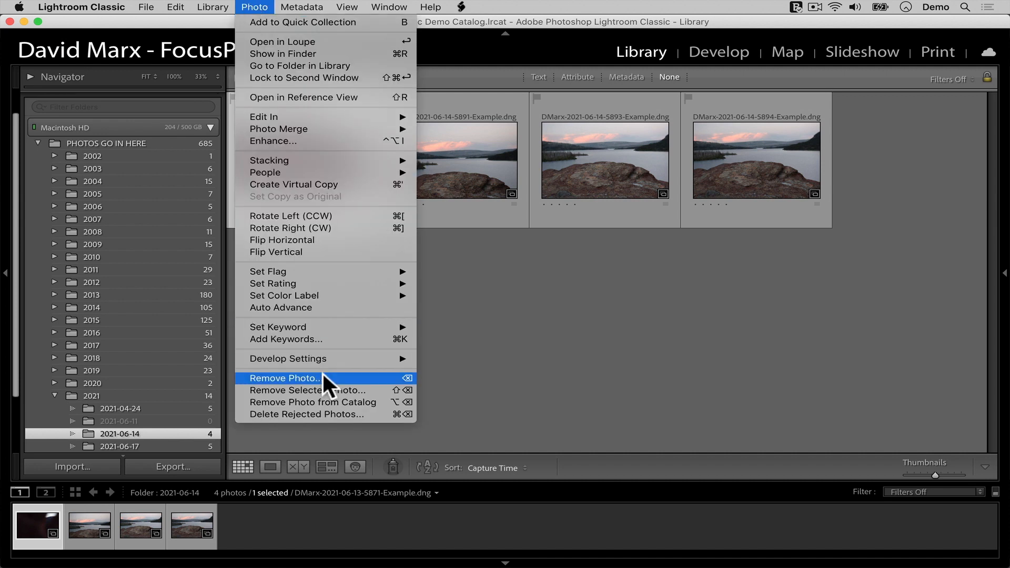
{"action": "left_click", "coordinate": [283, 378]}
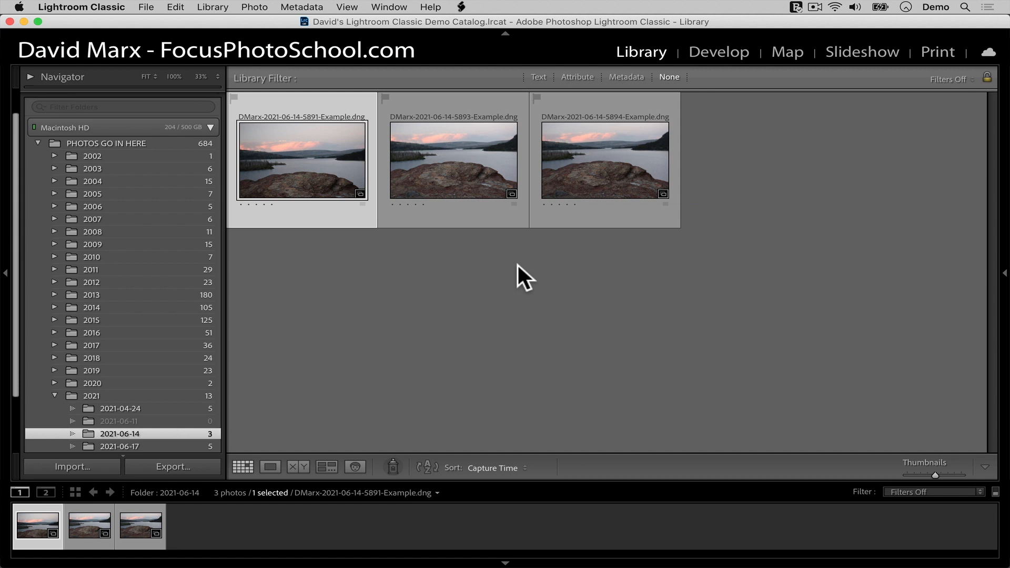
{"action": "mouse_move", "coordinate": [340, 180]}
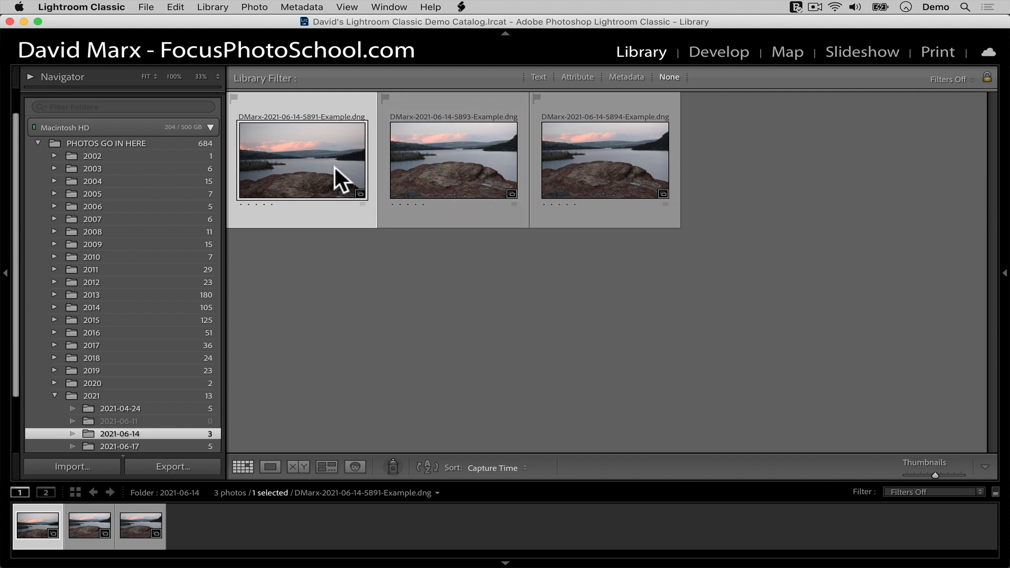
{"action": "left_click", "coordinate": [604, 159]}
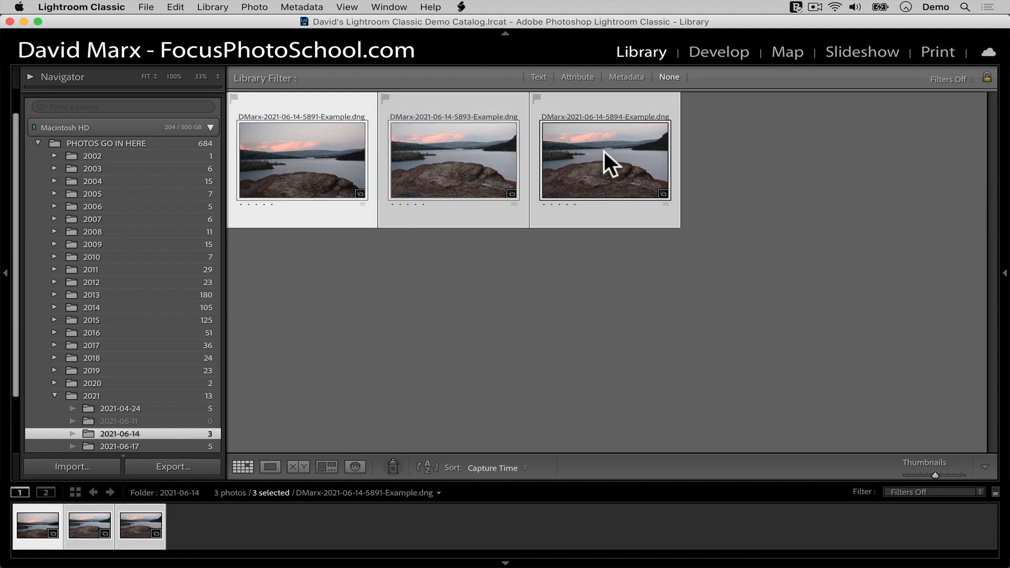
{"action": "mouse_move", "coordinate": [251, 11]}
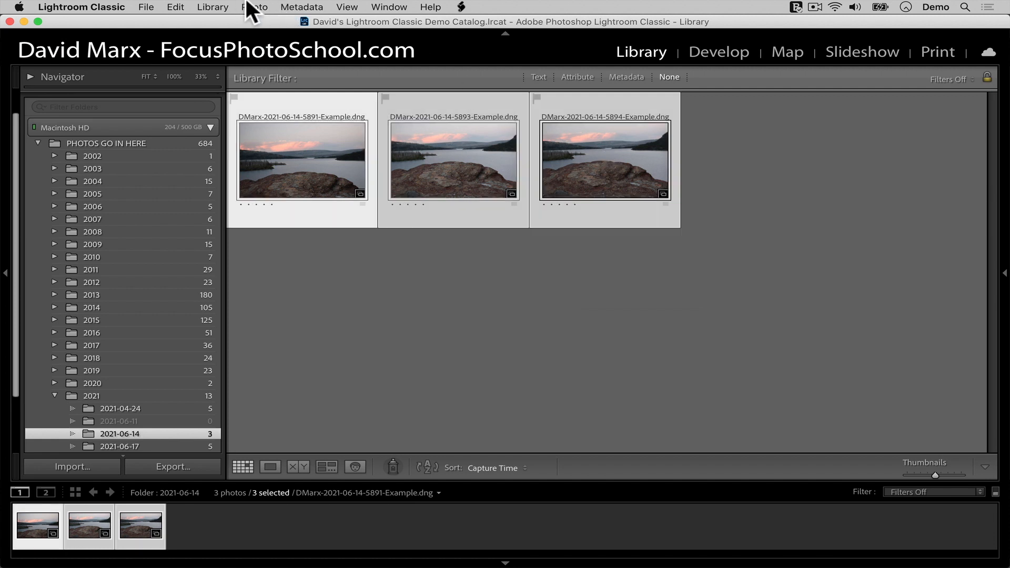
{"action": "left_click", "coordinate": [254, 7]}
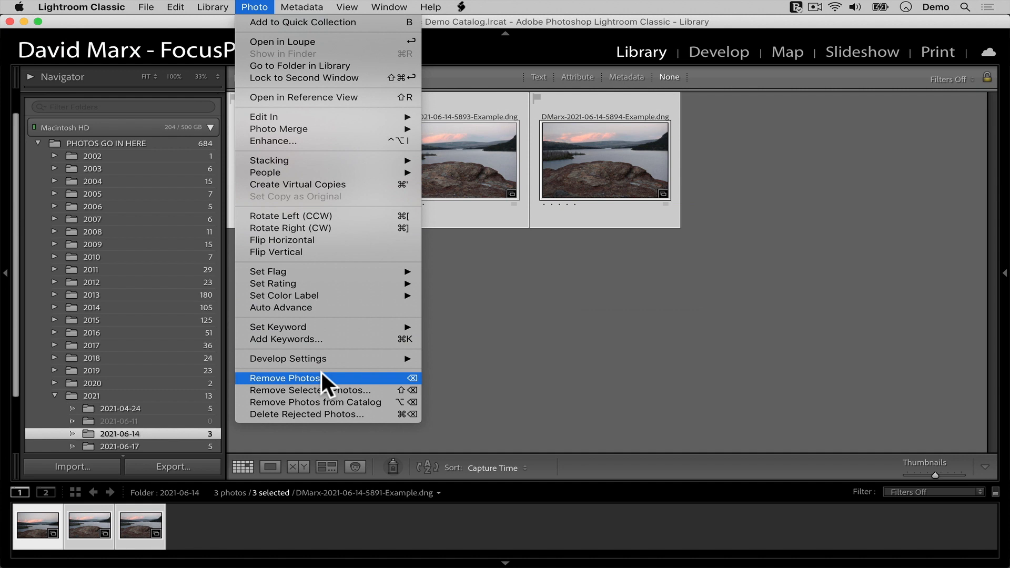
{"action": "mouse_move", "coordinate": [694, 343]}
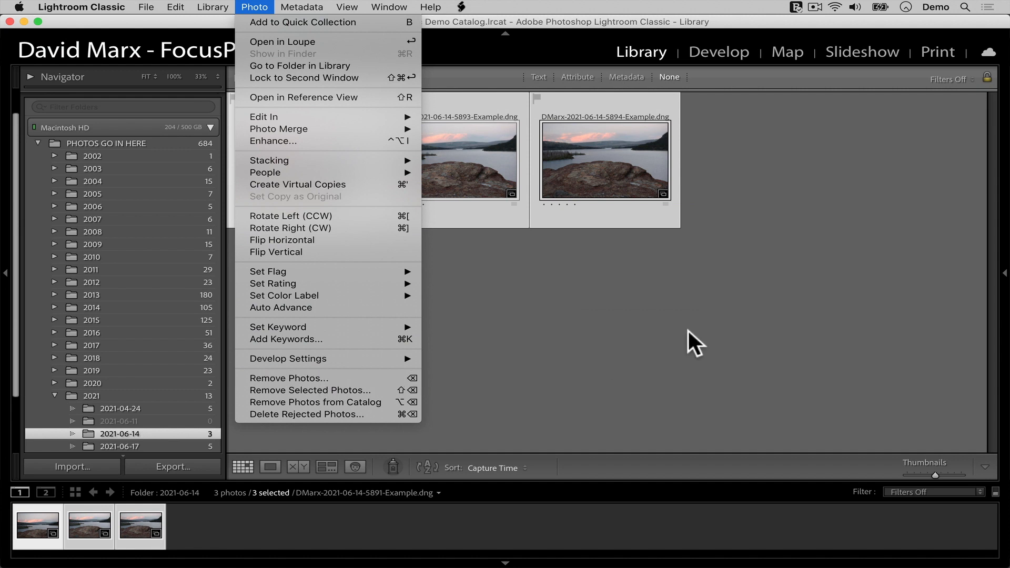
- Remove the three selected photos with Delete from Disk, emptying the 2021-06-14 folder
{"action": "right_click", "coordinate": [453, 161]}
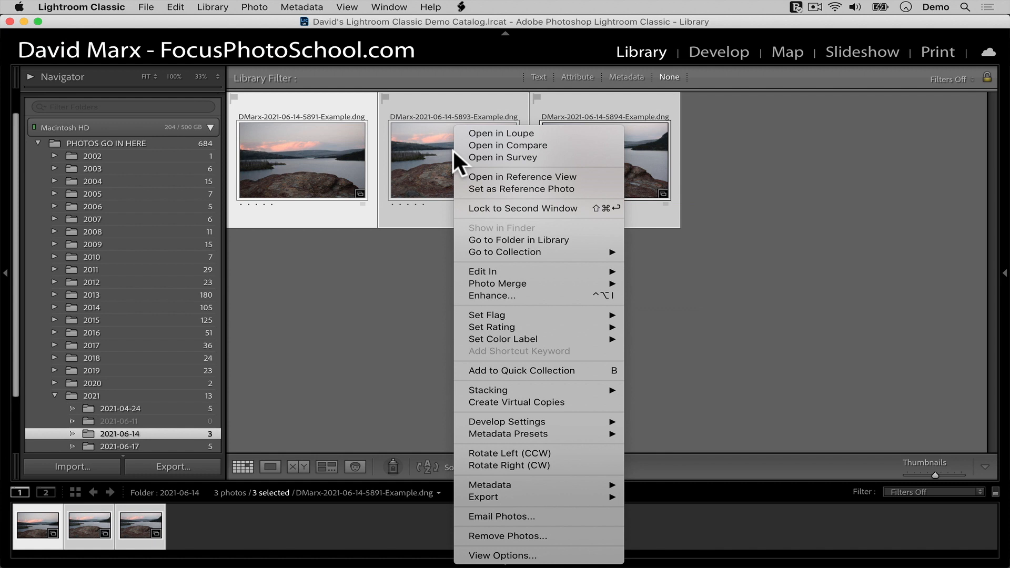
{"action": "mouse_move", "coordinate": [551, 536]}
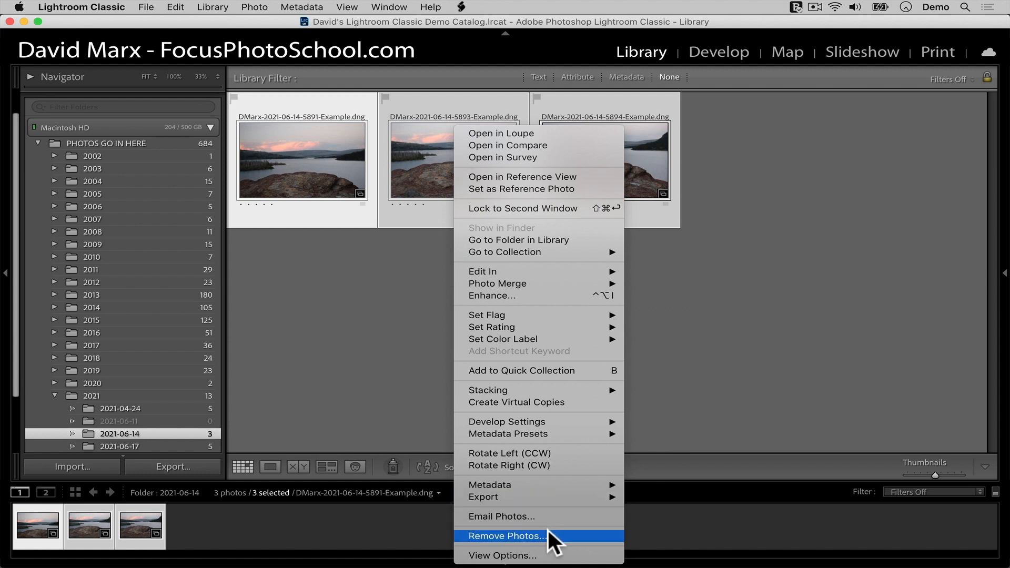
{"action": "left_click", "coordinate": [506, 536]}
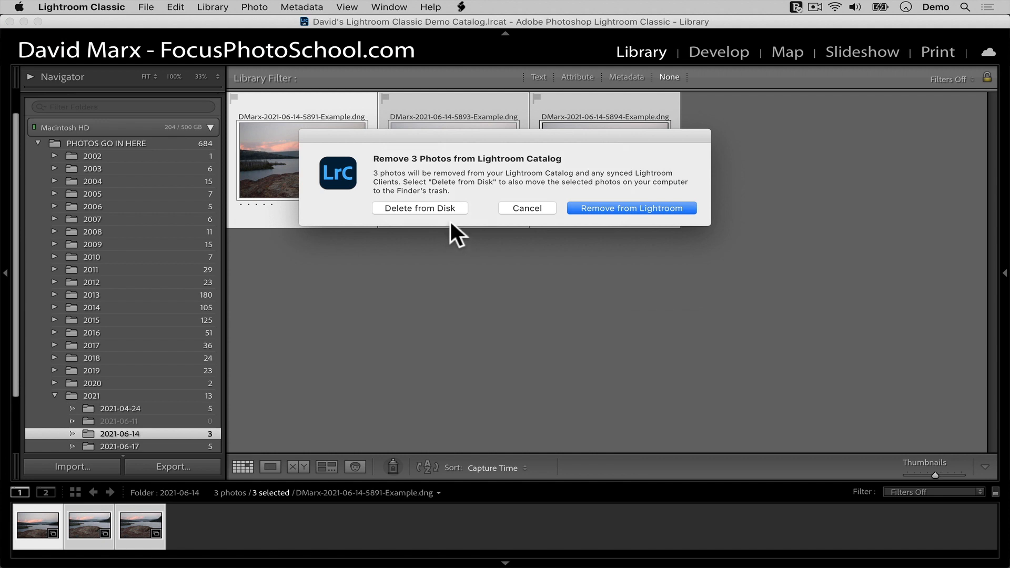
{"action": "mouse_move", "coordinate": [448, 224]}
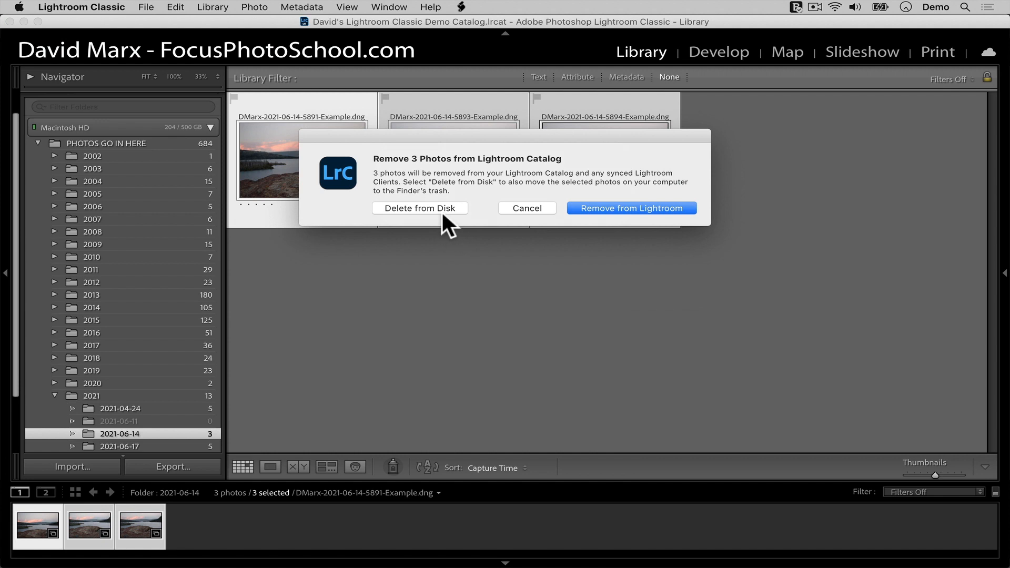
{"action": "left_click", "coordinate": [631, 208]}
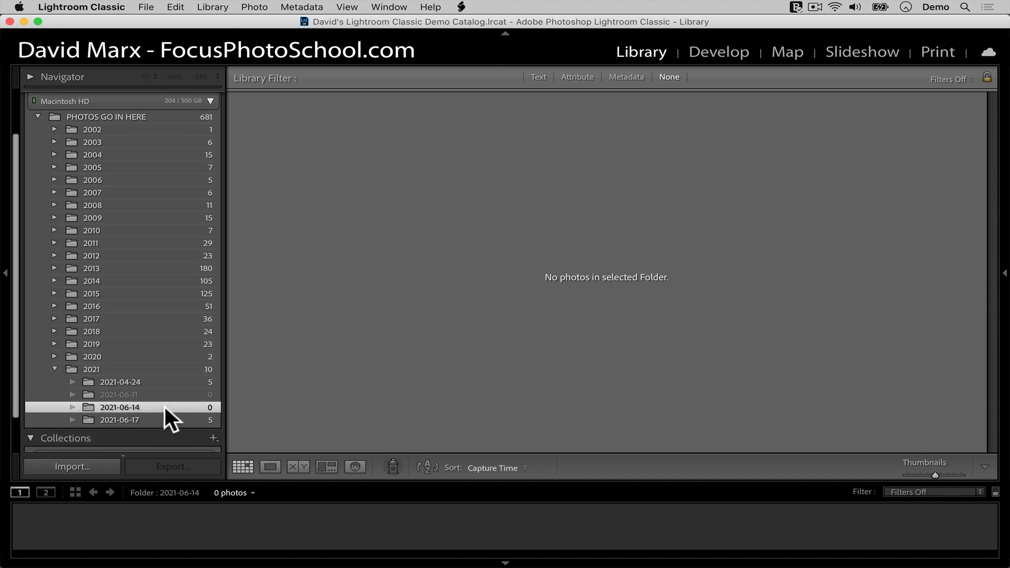
- Select three mountain-lake photos (6324, 6325) in the 2021-06-17 folder
{"action": "left_click", "coordinate": [119, 420]}
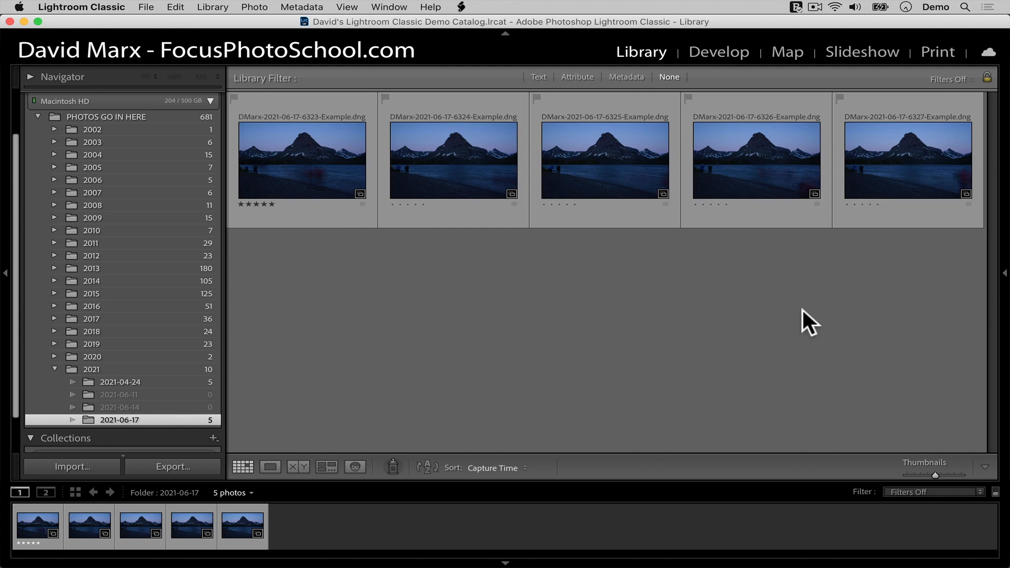
{"action": "left_click", "coordinate": [604, 160]}
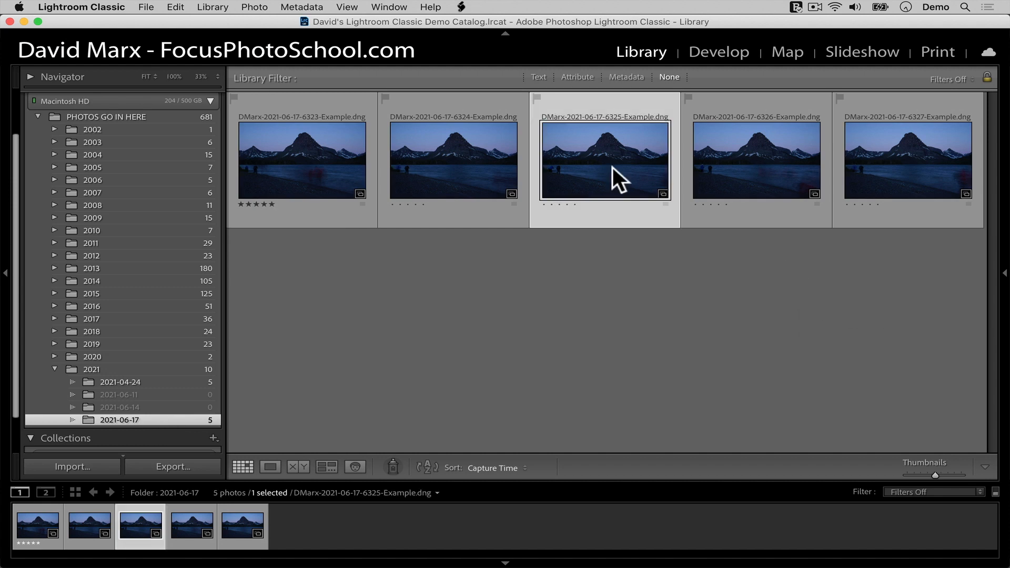
{"action": "left_click", "coordinate": [454, 160]}
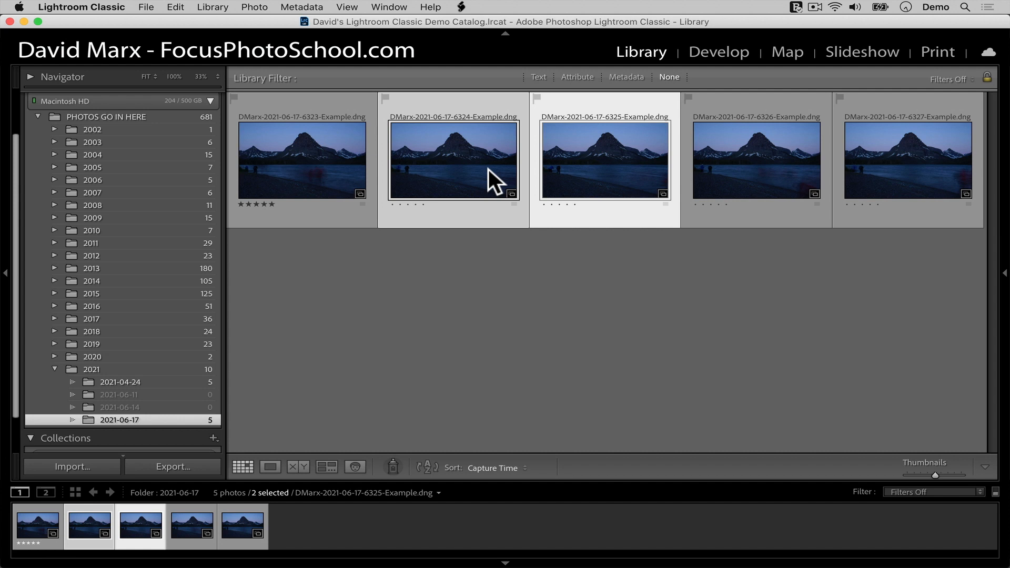
- Cancel the Remove Photos prompt and show the three selected photos in Survey view
{"action": "left_click", "coordinate": [254, 8]}
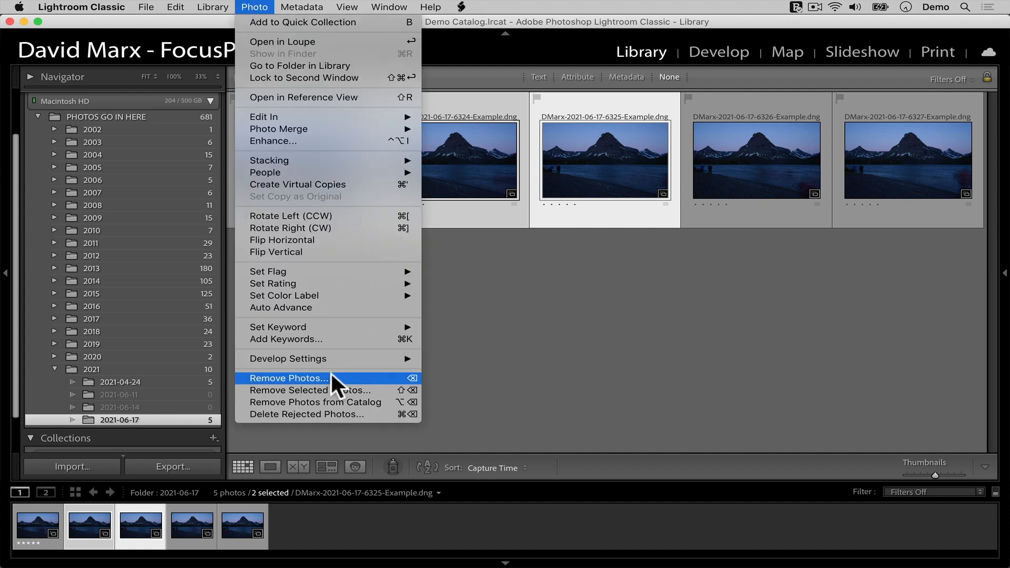
{"action": "left_click", "coordinate": [288, 378]}
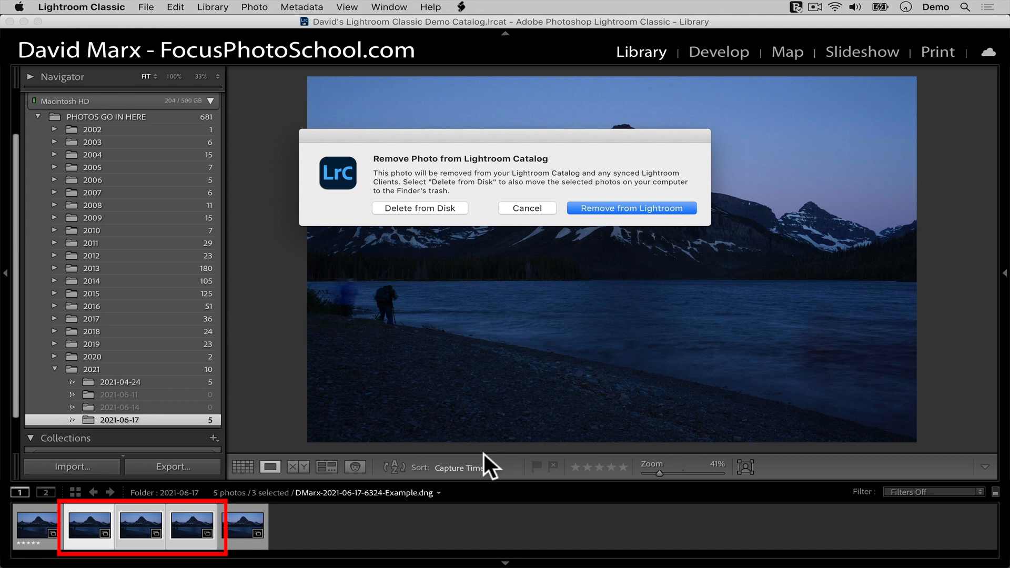
{"action": "mouse_move", "coordinate": [707, 389]}
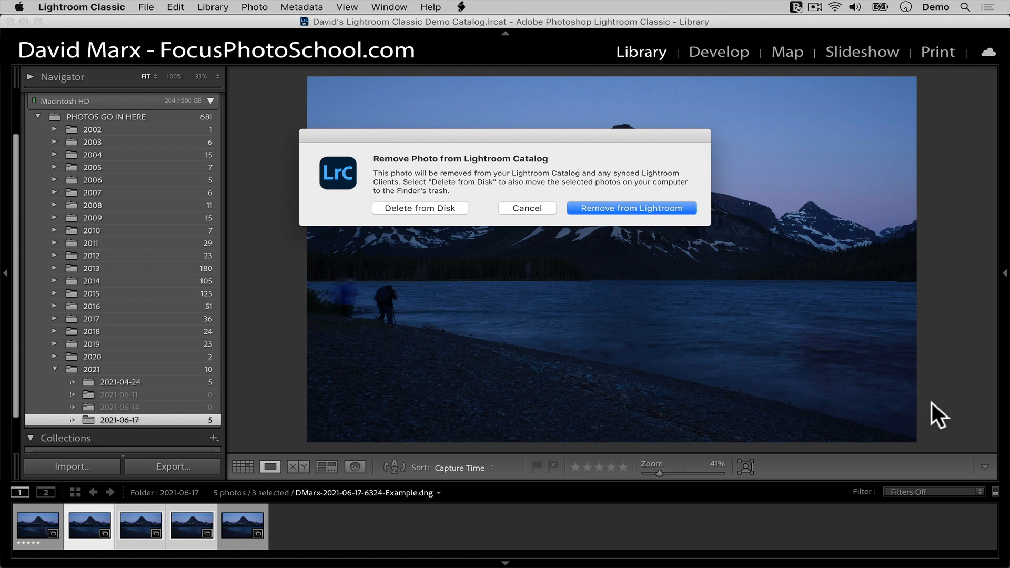
{"action": "left_click", "coordinate": [526, 209]}
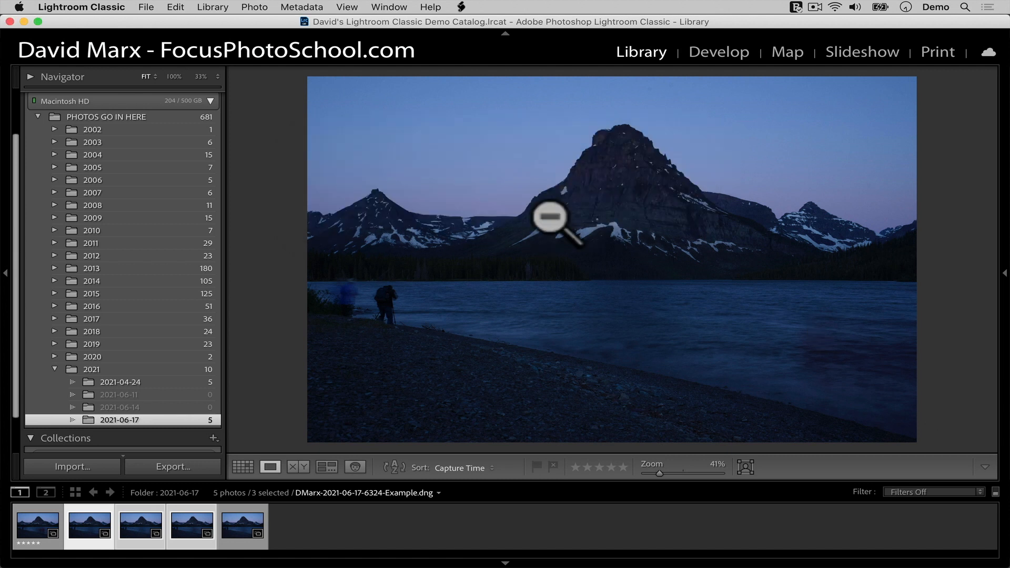
{"action": "left_click", "coordinate": [326, 468]}
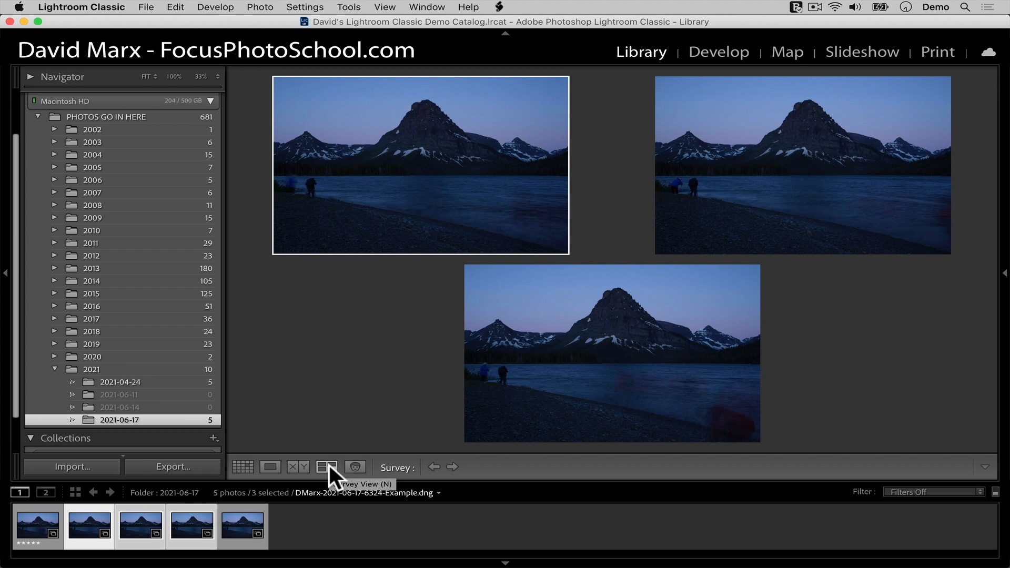
- In Develop, request Remove Photo for the current photo and cancel it
{"action": "left_click", "coordinate": [719, 51]}
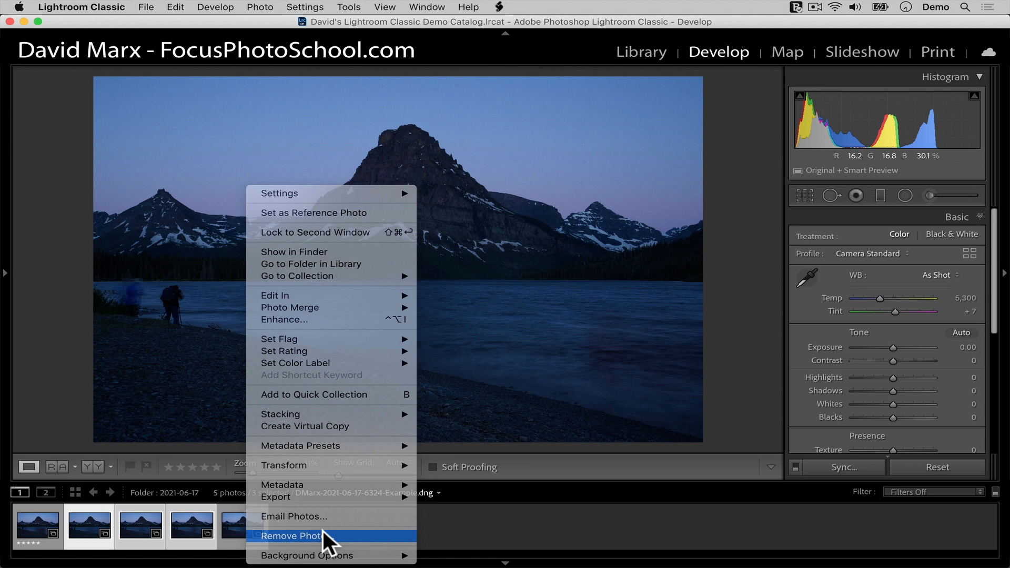
{"action": "left_click", "coordinate": [292, 536]}
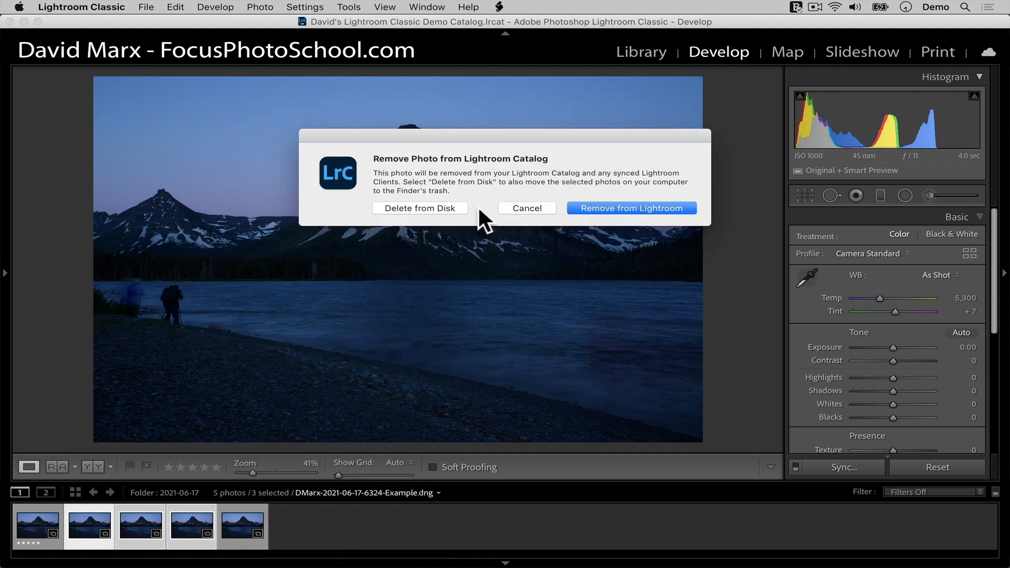
{"action": "mouse_move", "coordinate": [100, 525]}
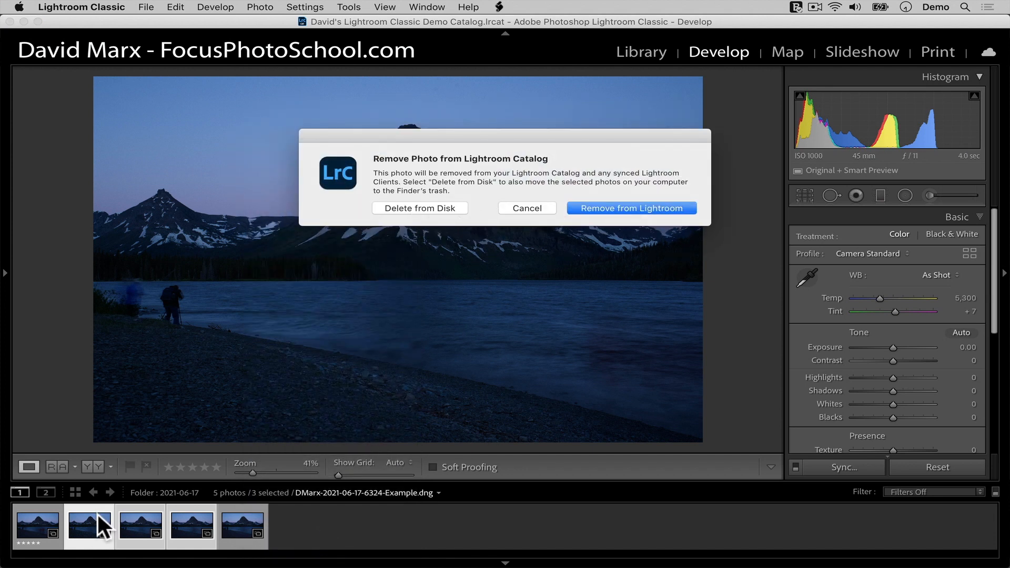
{"action": "left_click", "coordinate": [526, 208]}
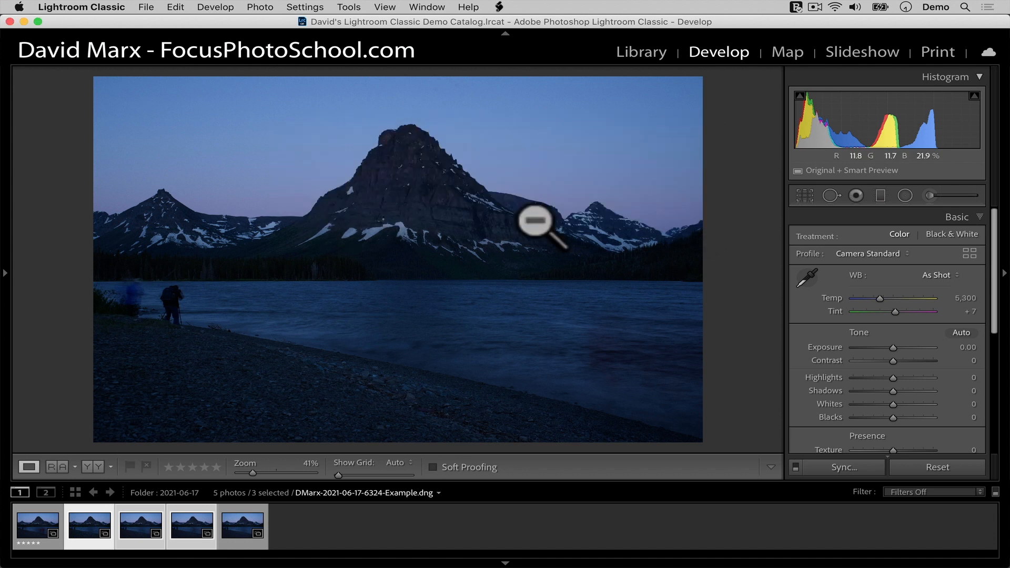
- Request Remove Selected Photos for the three photos and cancel it
{"action": "left_click", "coordinate": [259, 7]}
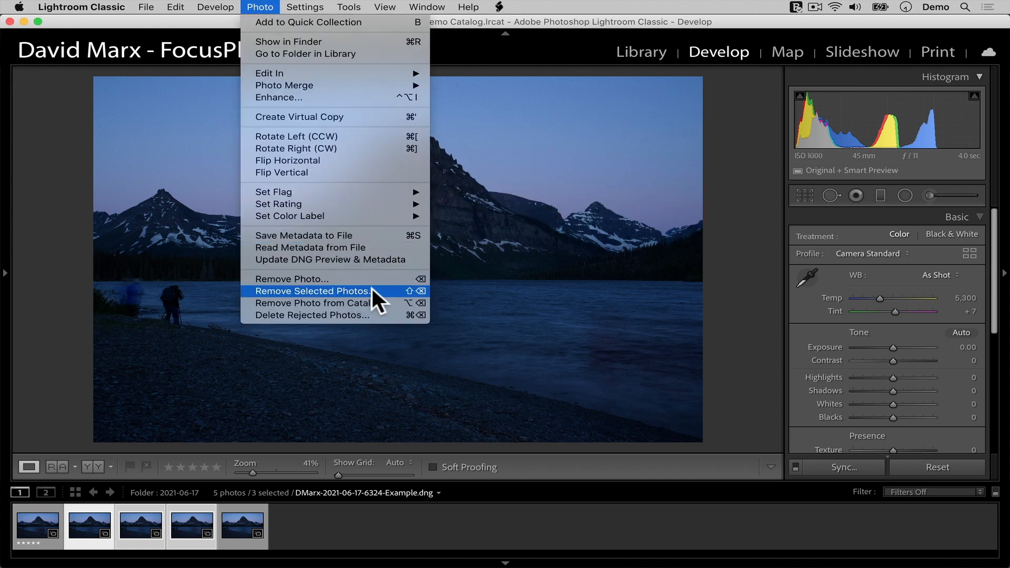
{"action": "left_click", "coordinate": [315, 291]}
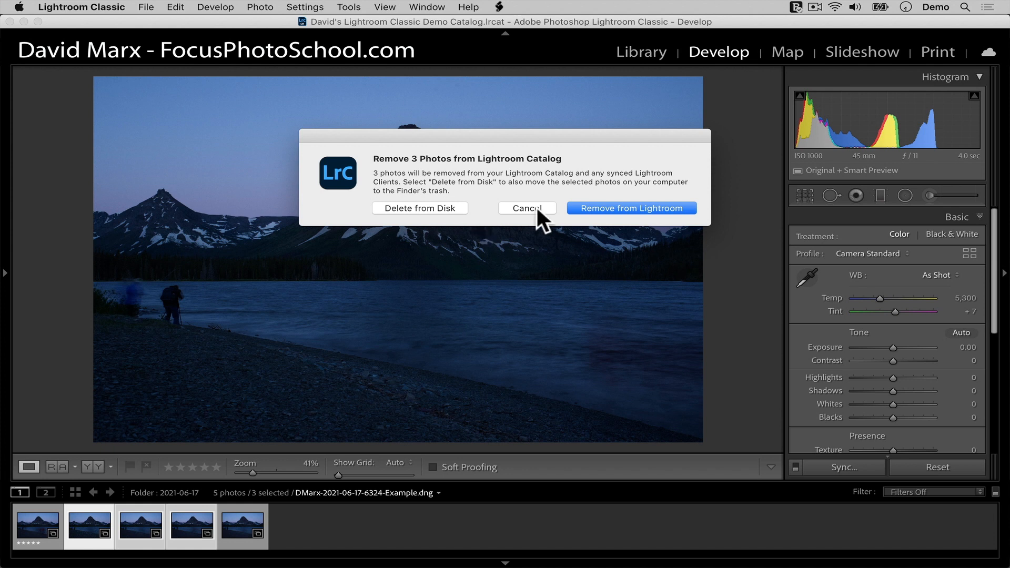
{"action": "left_click", "coordinate": [527, 208]}
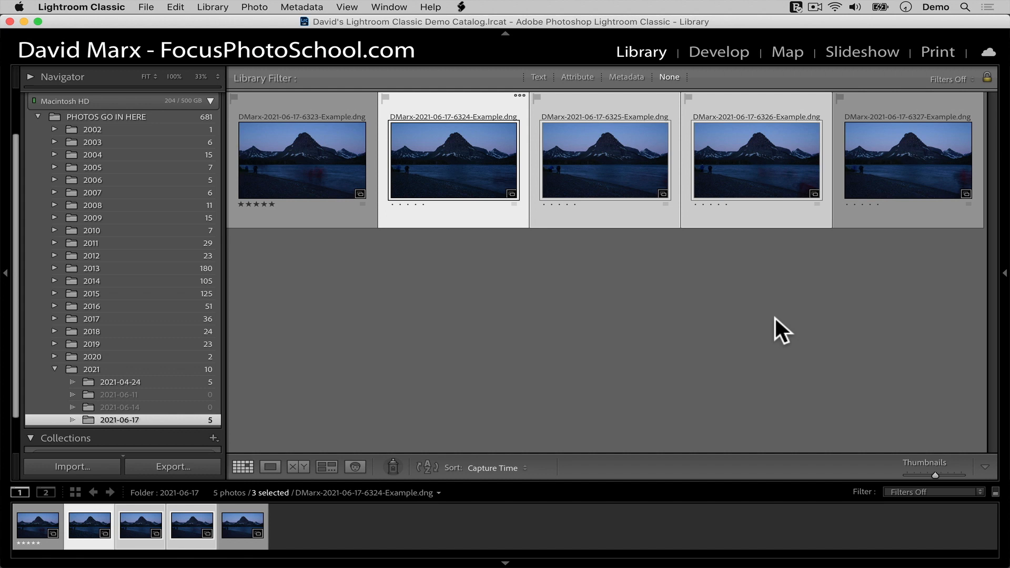
- Reselect three thumbnails from 6324 and open the photo in Develop
{"action": "left_click", "coordinate": [452, 160]}
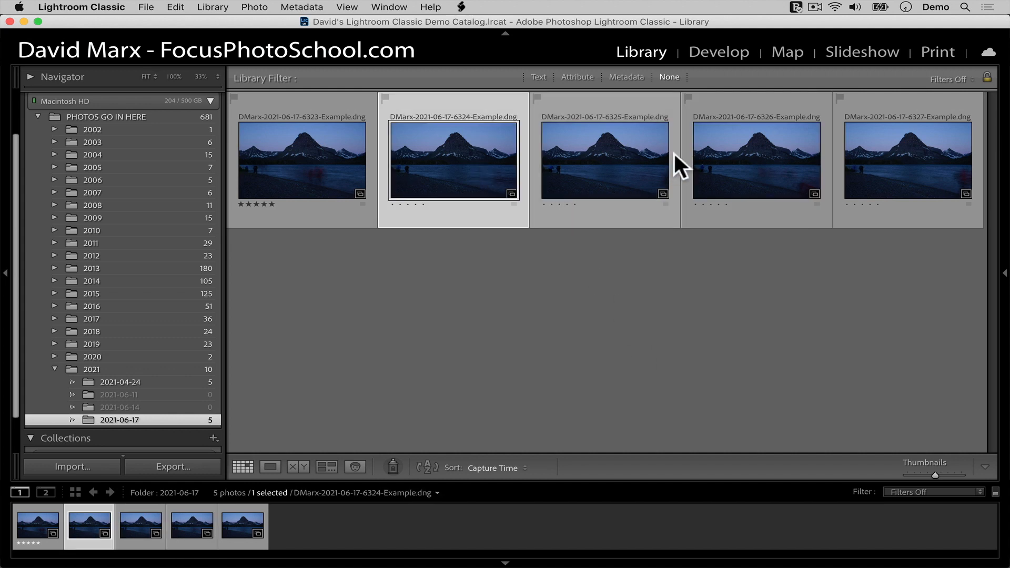
{"action": "left_click", "coordinate": [757, 160]}
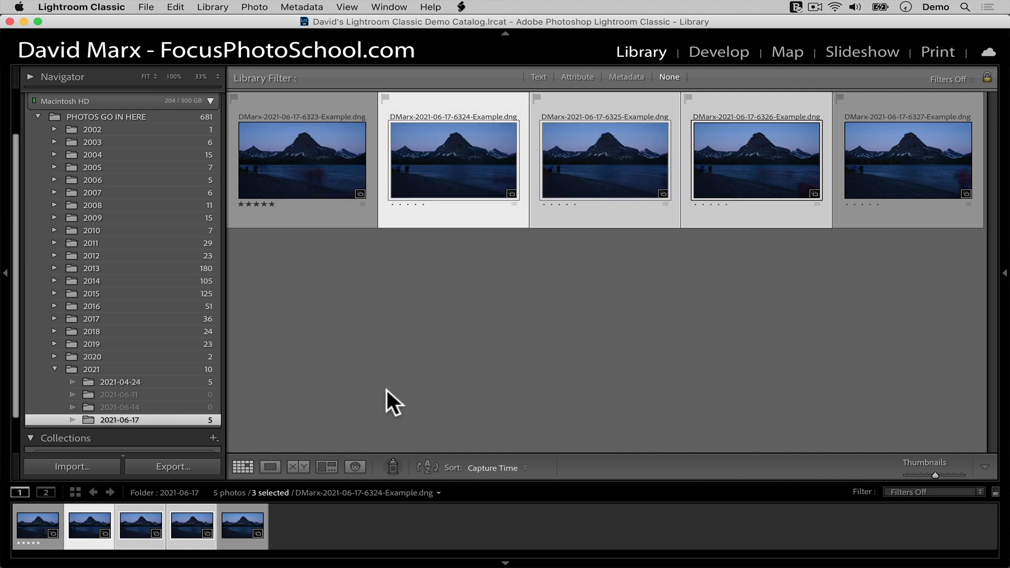
{"action": "left_click", "coordinate": [719, 51]}
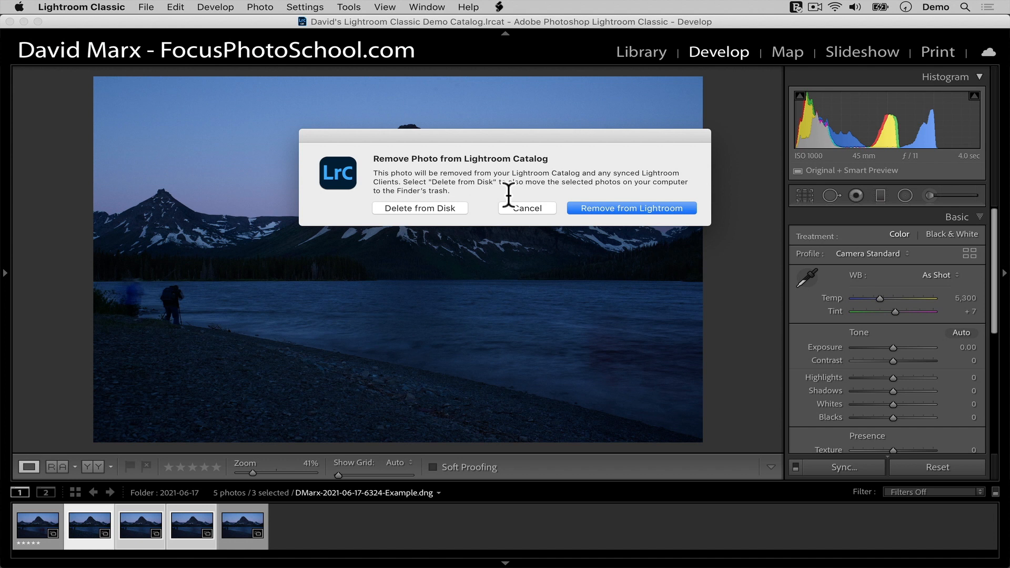
- Cancel the single-photo and the three-photo Delete-key removal prompts
{"action": "left_click", "coordinate": [526, 208]}
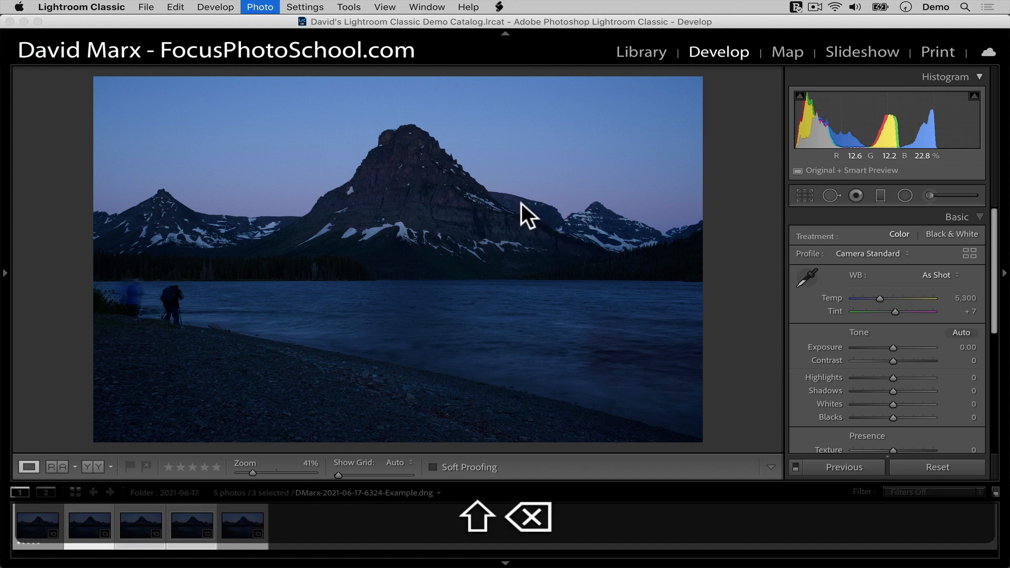
{"action": "key", "text": "delete"}
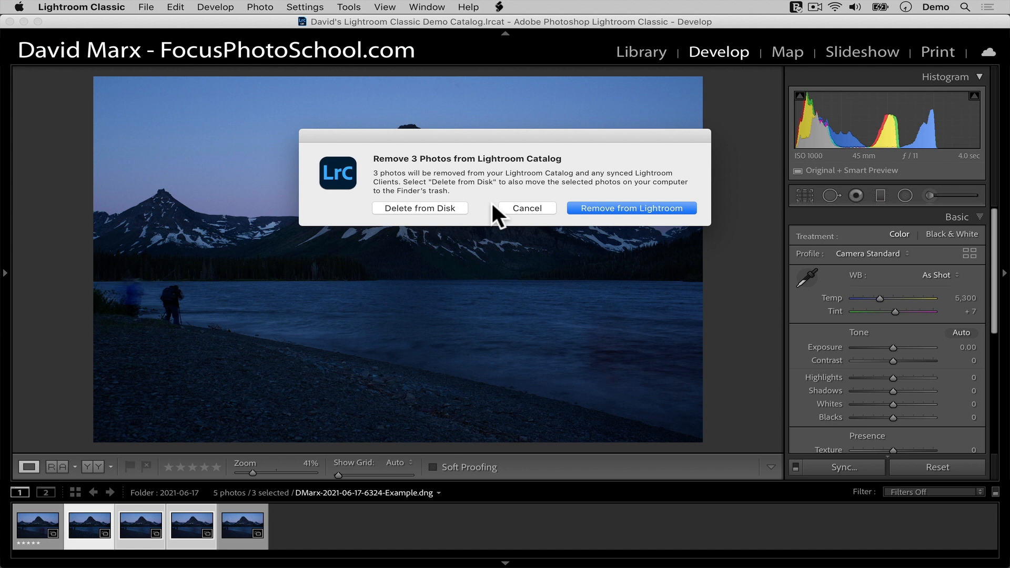
{"action": "left_click", "coordinate": [526, 209]}
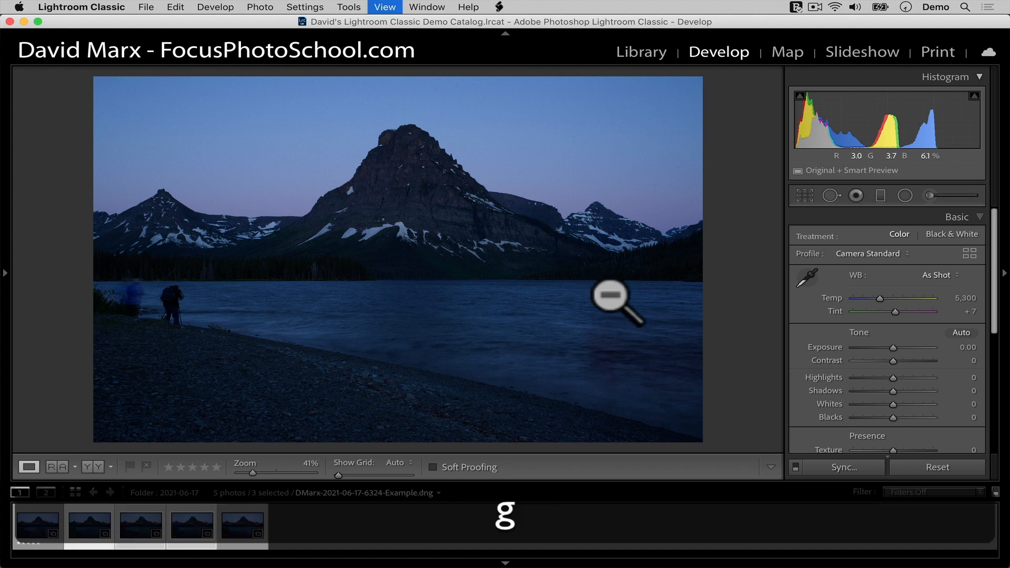
- Return to the Library grid of 2021-06-17 and collapse the Folders panel
{"action": "left_click", "coordinate": [641, 51]}
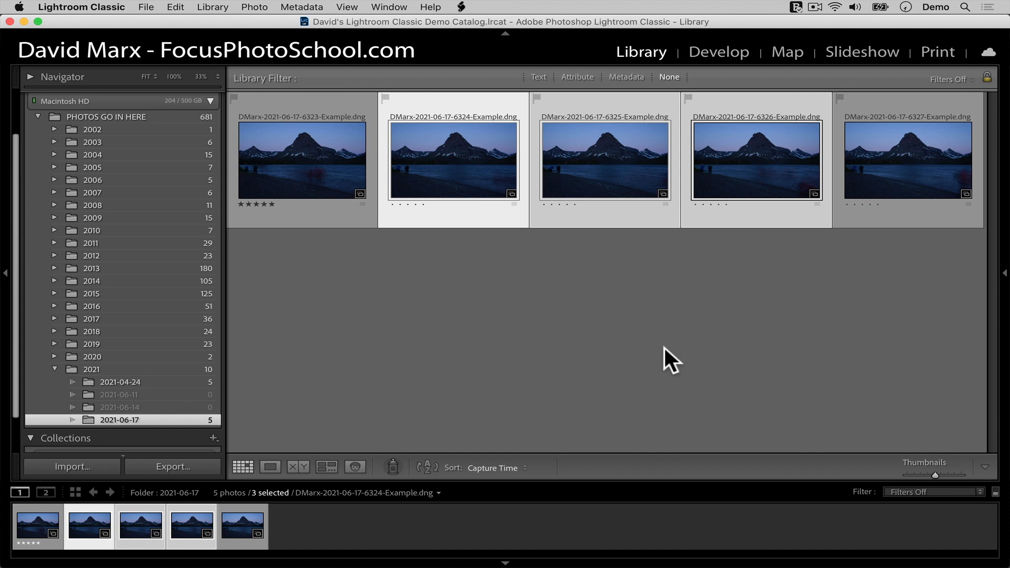
{"action": "mouse_move", "coordinate": [322, 340]}
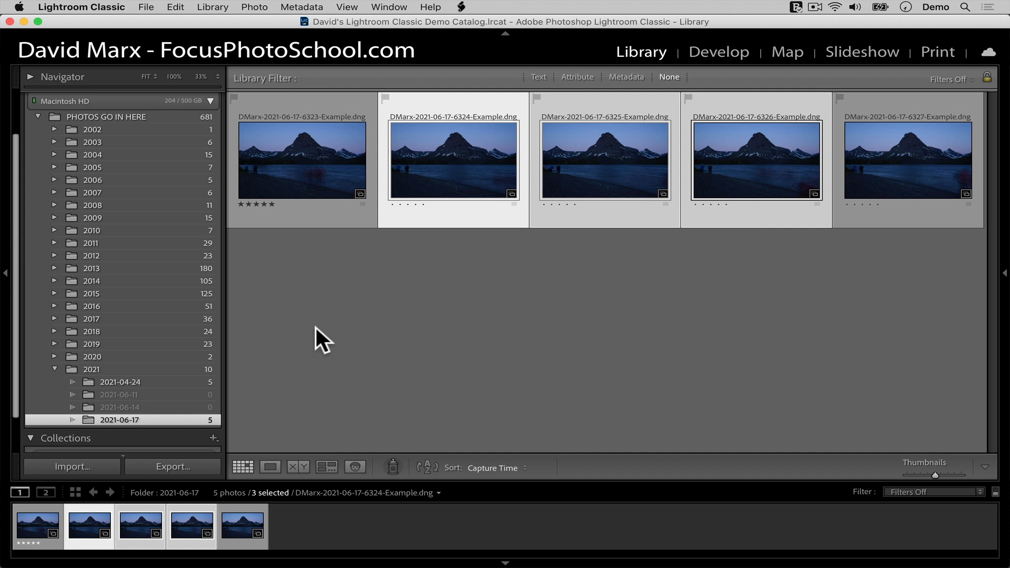
{"action": "left_click", "coordinate": [166, 493]}
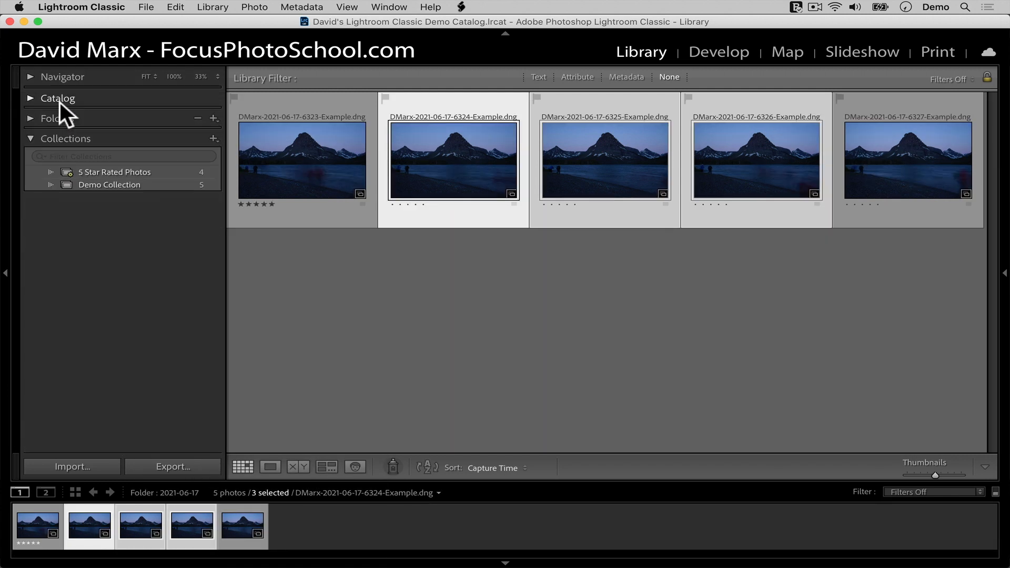
- Remove photo 6324 from the Demo Collection, then undo to restore it
{"action": "left_click", "coordinate": [109, 184]}
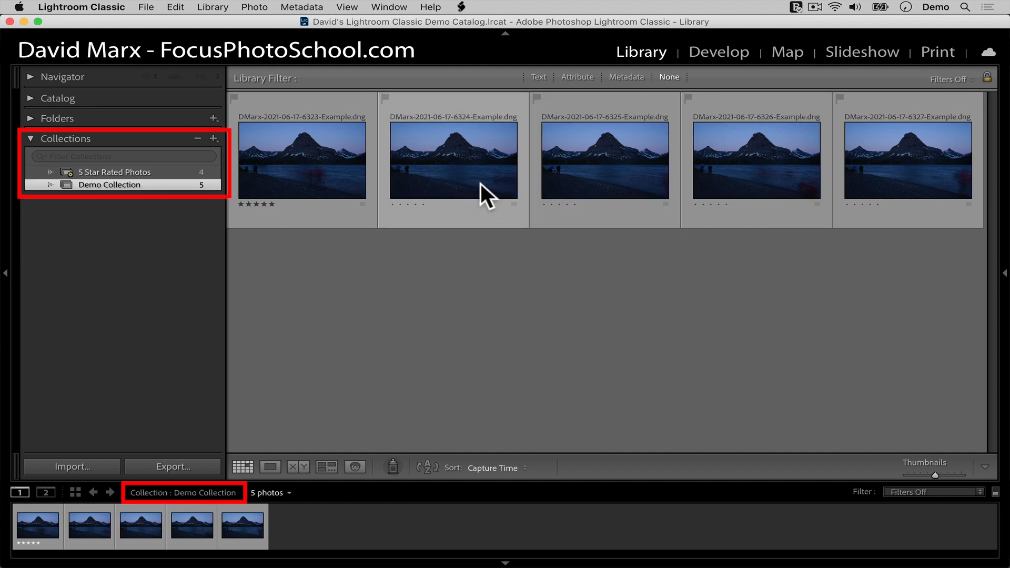
{"action": "left_click", "coordinate": [452, 160]}
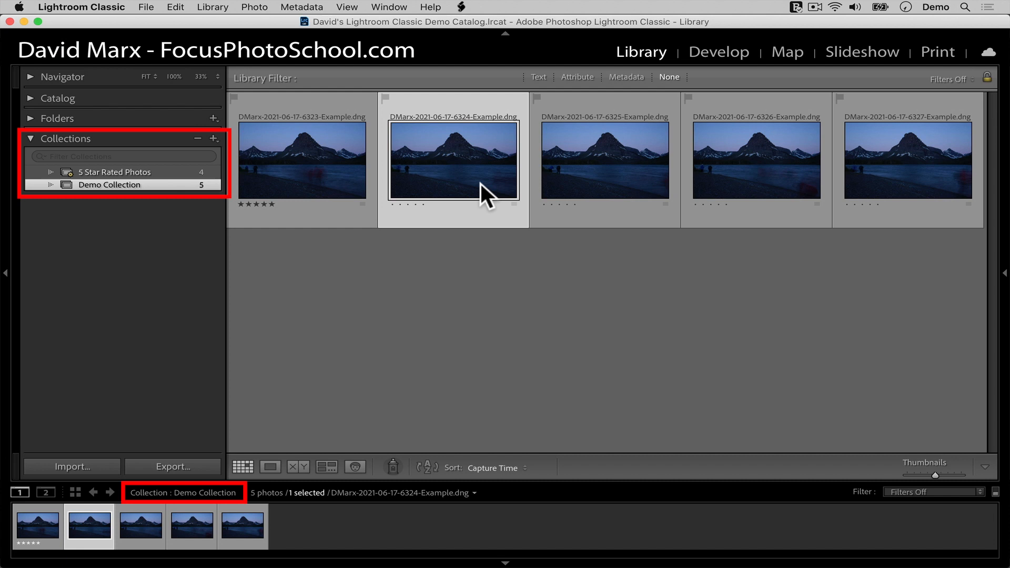
{"action": "left_click", "coordinate": [254, 7]}
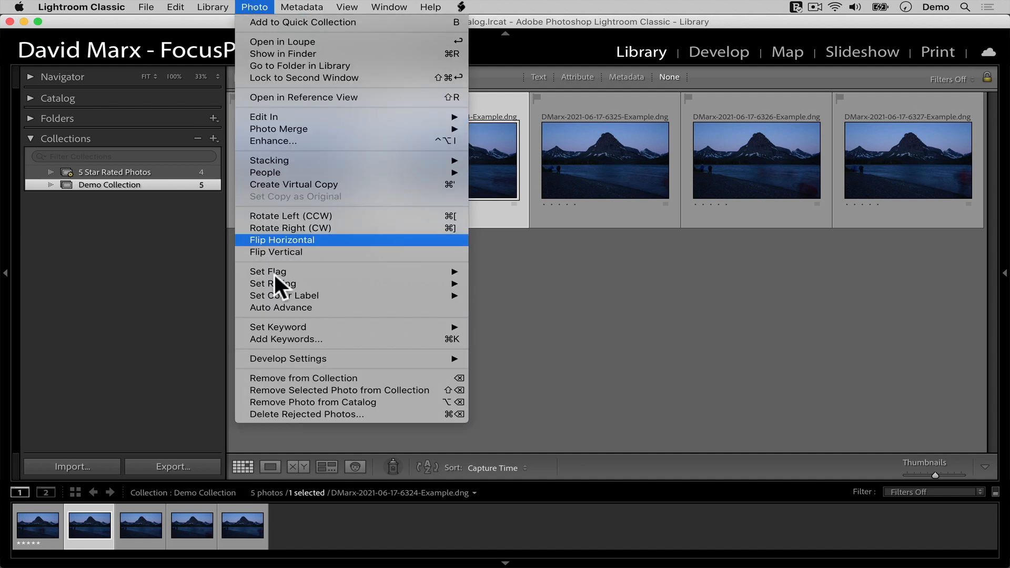
{"action": "mouse_move", "coordinate": [304, 378]}
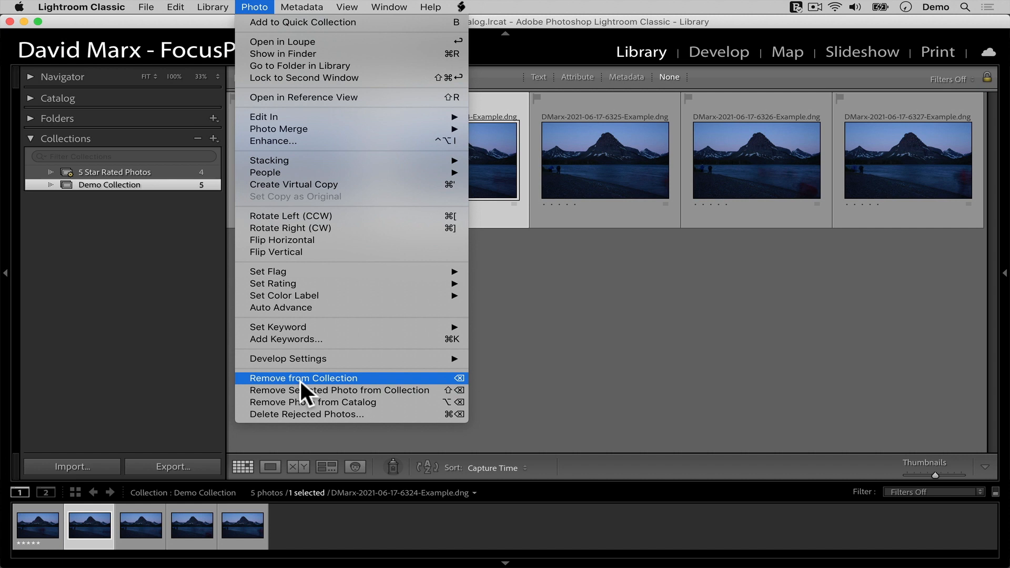
{"action": "left_click", "coordinate": [303, 378]}
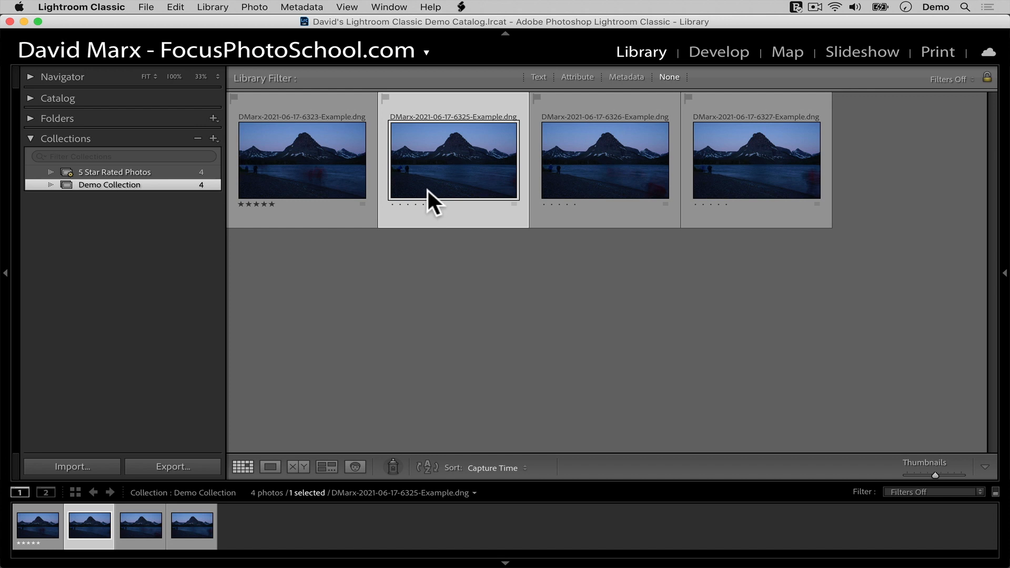
{"action": "mouse_move", "coordinate": [276, 38]}
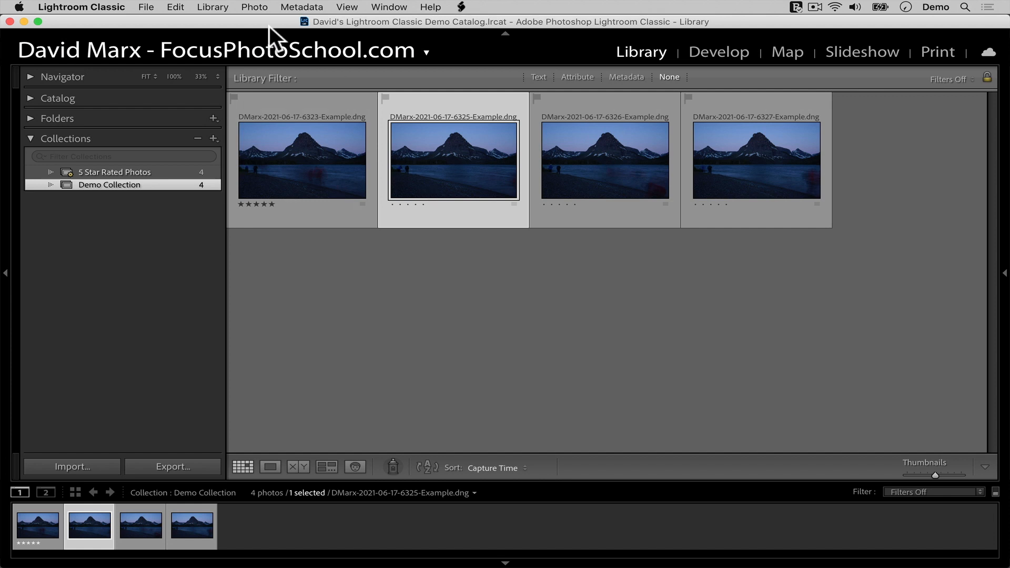
{"action": "left_click", "coordinate": [175, 8]}
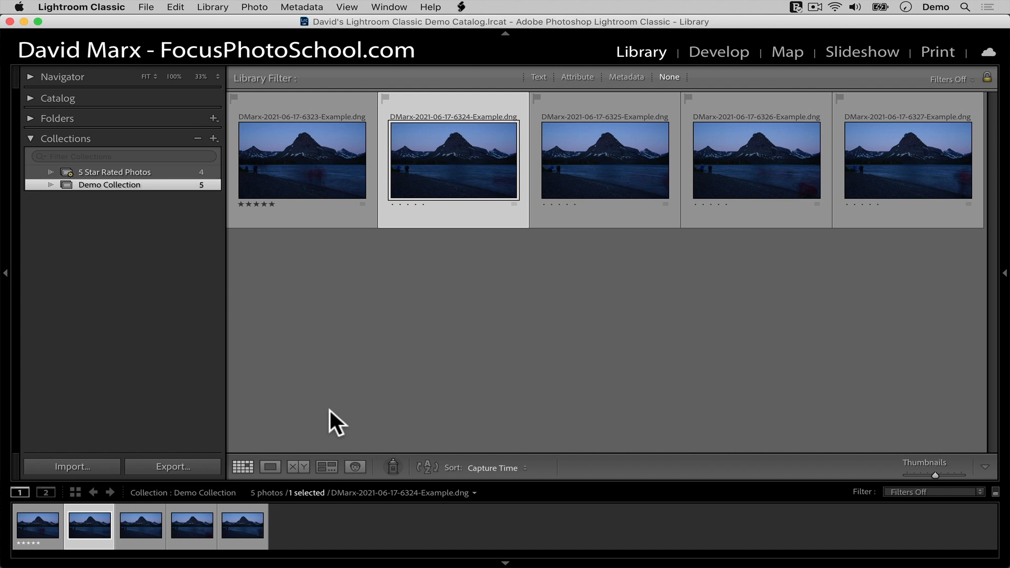
{"action": "right_click", "coordinate": [453, 161]}
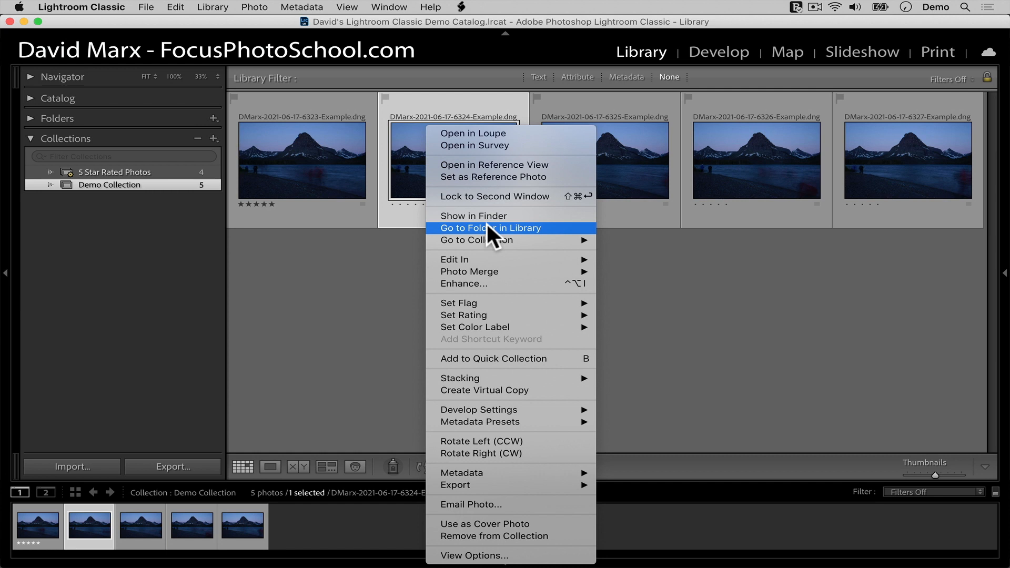
{"action": "left_click", "coordinate": [489, 228]}
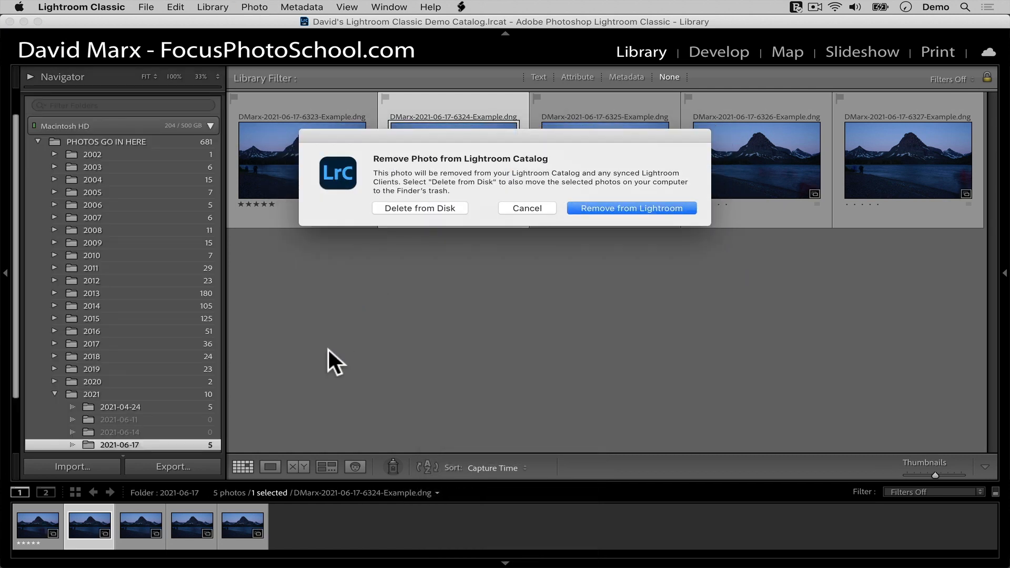
{"action": "left_click", "coordinate": [526, 208]}
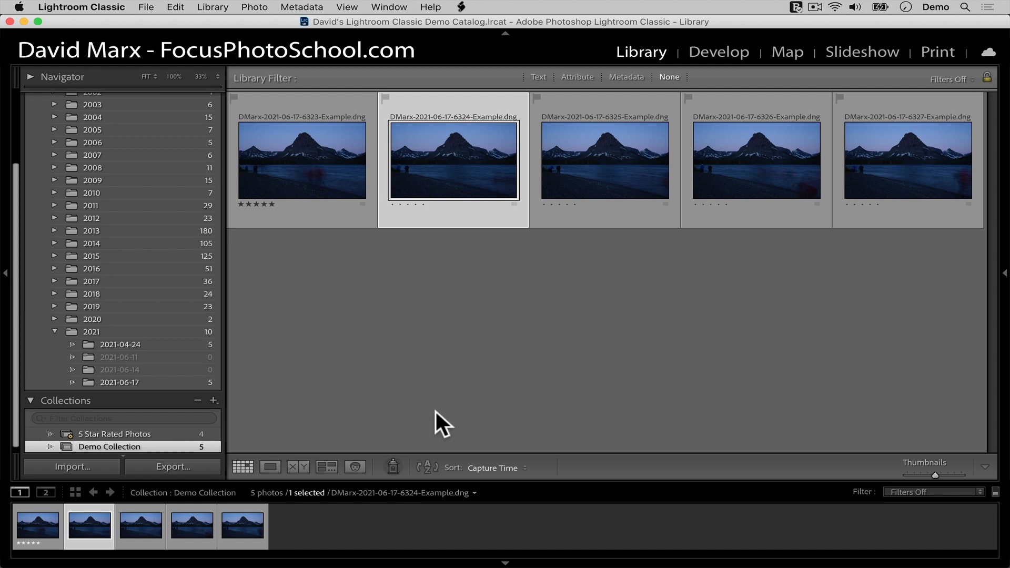
{"action": "mouse_move", "coordinate": [593, 230]}
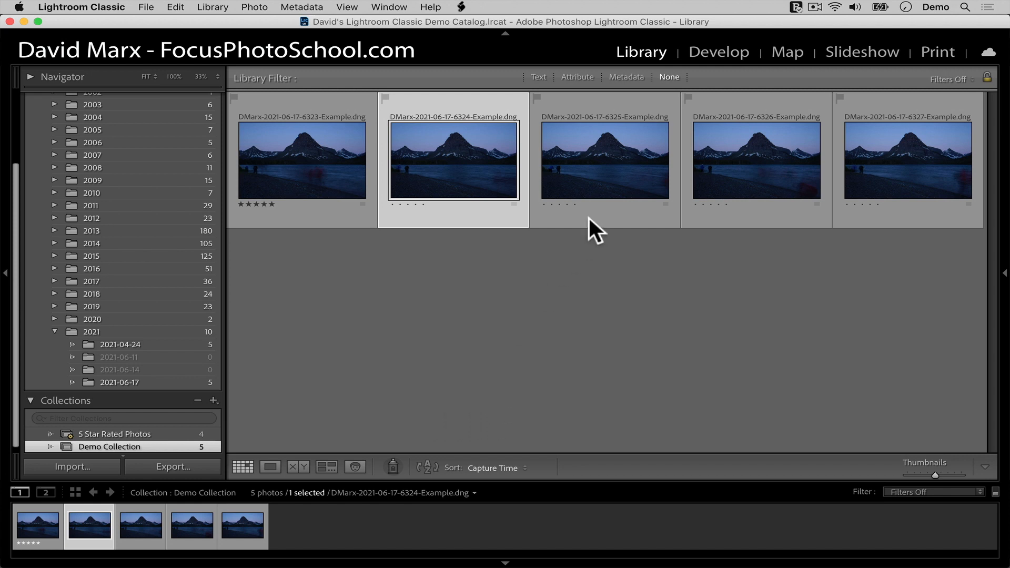
{"action": "mouse_move", "coordinate": [727, 174]}
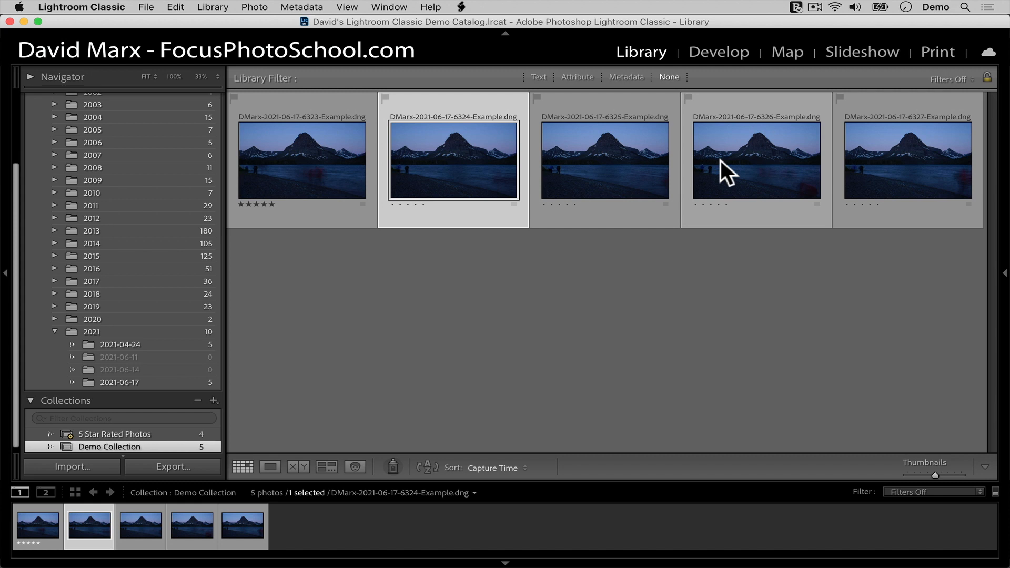
- Select photos 6324–6326 and delete them from disk with Option+Shift+Cmd+Delete
{"action": "left_click", "coordinate": [757, 160]}
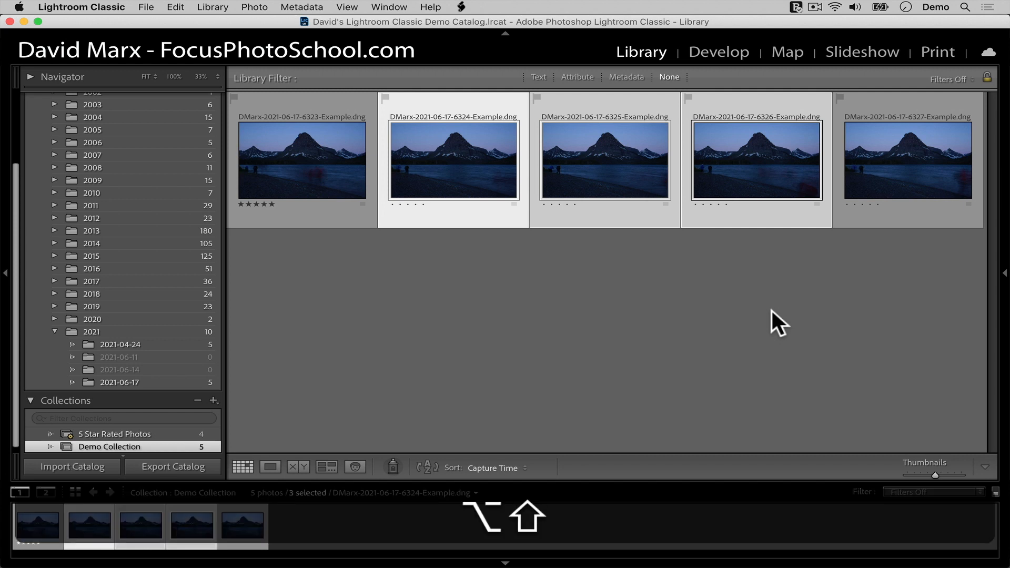
{"action": "key", "text": "cmd"}
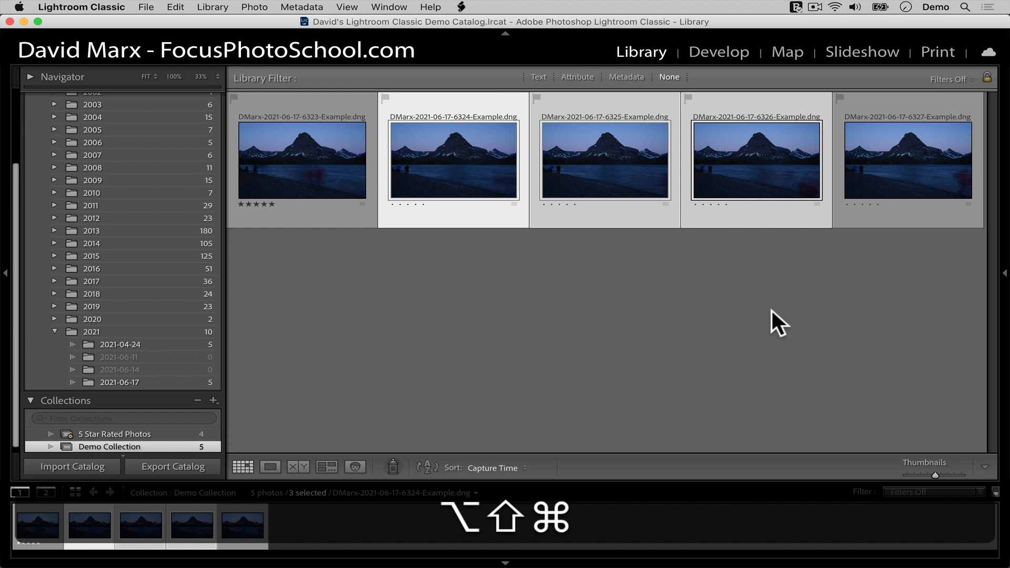
{"action": "mouse_move", "coordinate": [860, 316]}
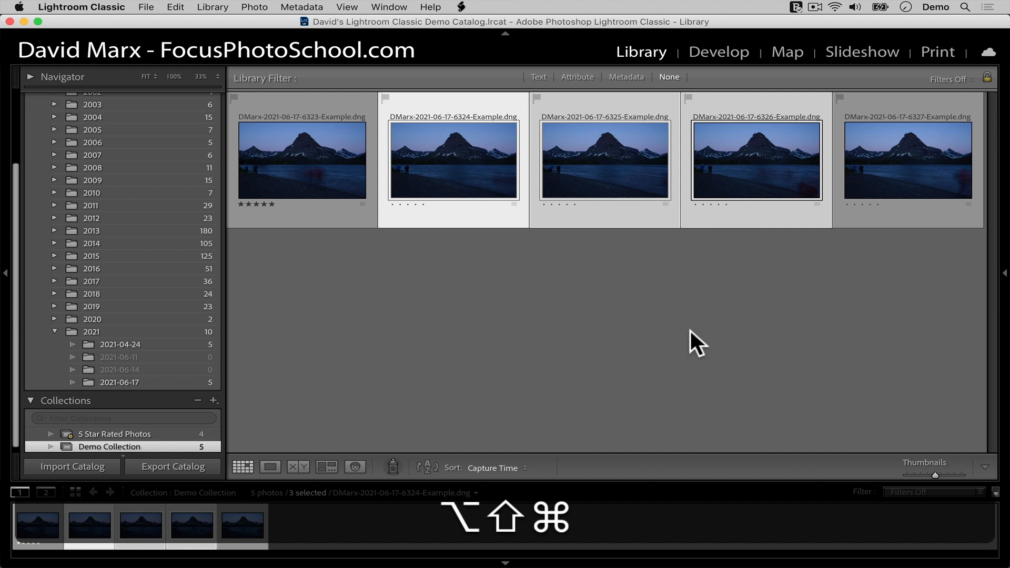
{"action": "key", "text": "delete"}
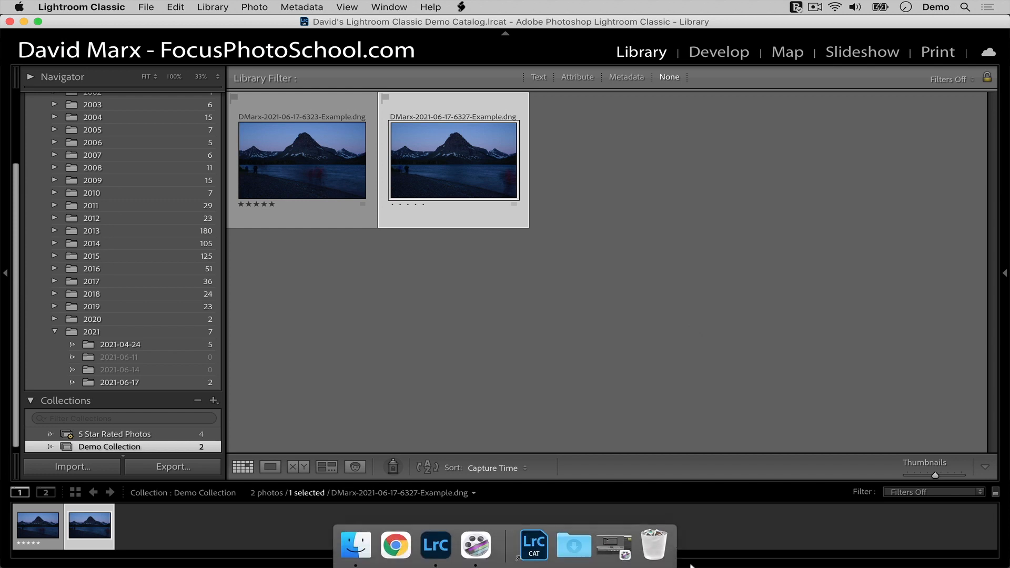
{"action": "left_click", "coordinate": [653, 545]}
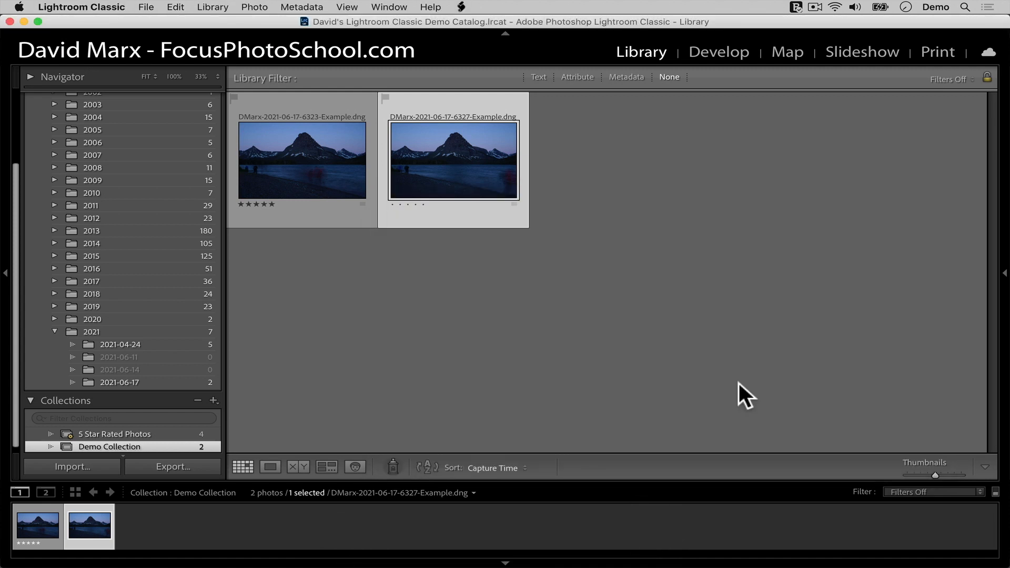
{"action": "mouse_move", "coordinate": [765, 316]}
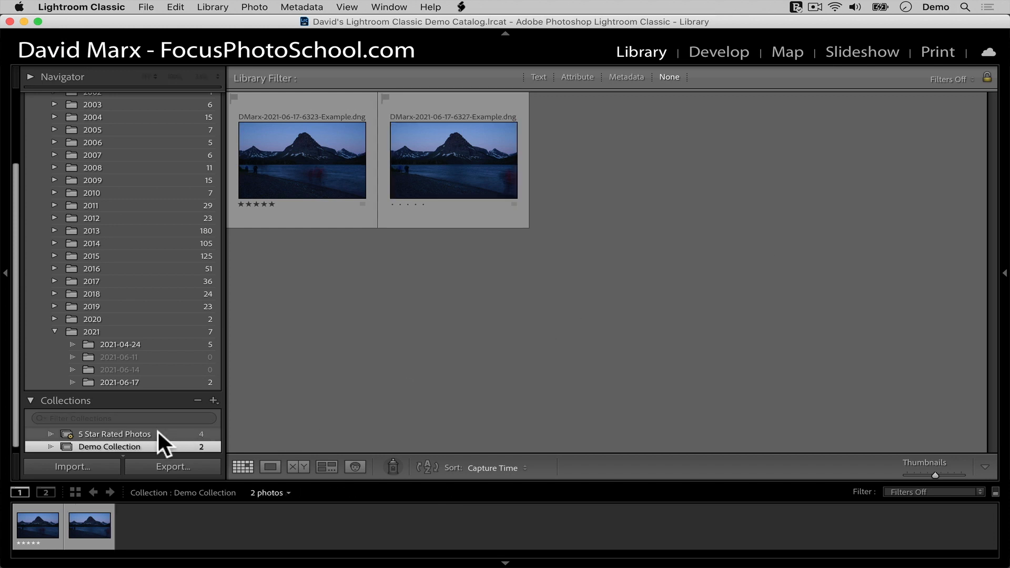
- Attempt to delete photo 6323 from the 5 Star Rated Photos smart collection and accept the refusal warning
{"action": "left_click", "coordinate": [115, 433]}
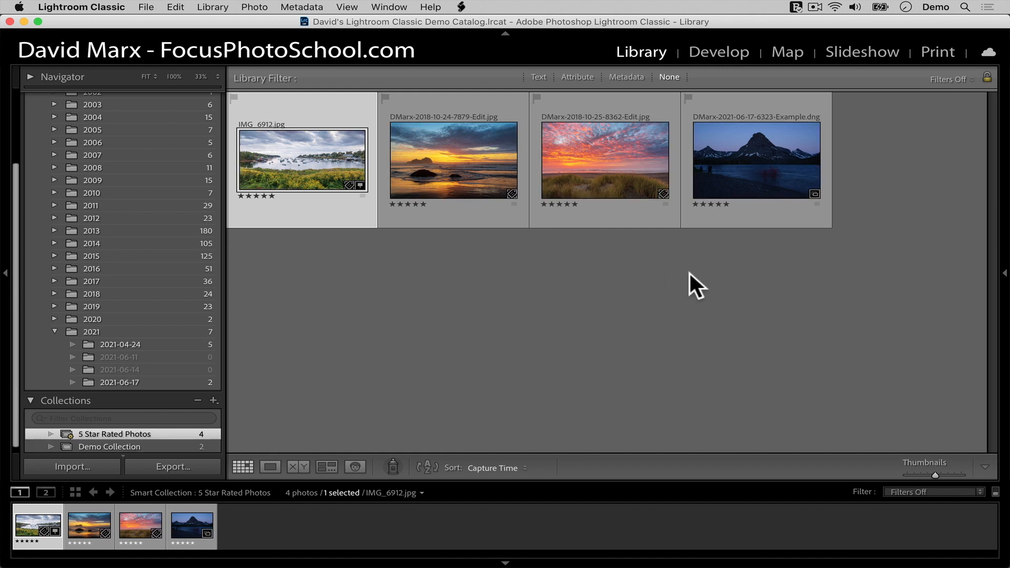
{"action": "mouse_move", "coordinate": [792, 276]}
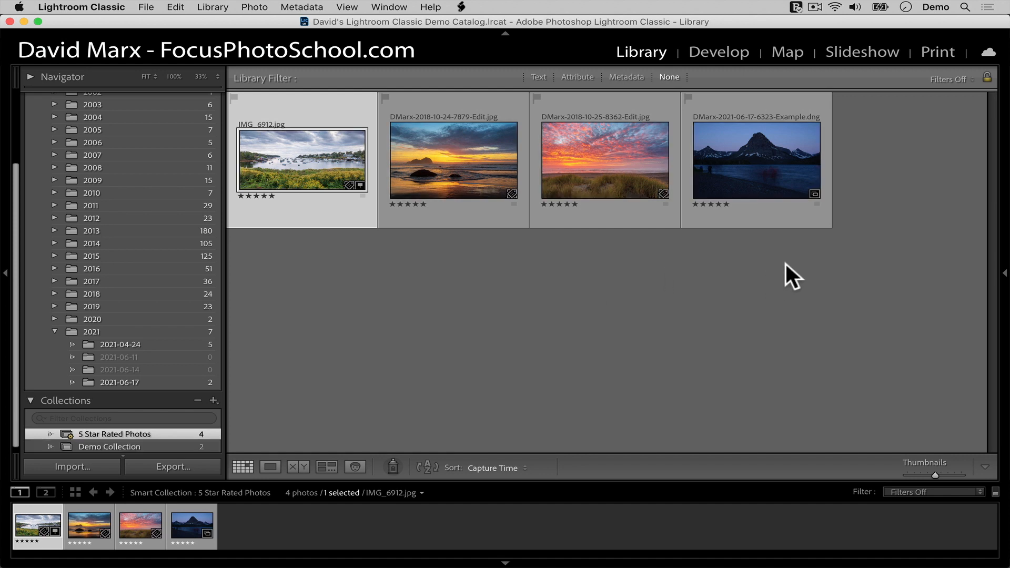
{"action": "left_click", "coordinate": [757, 160]}
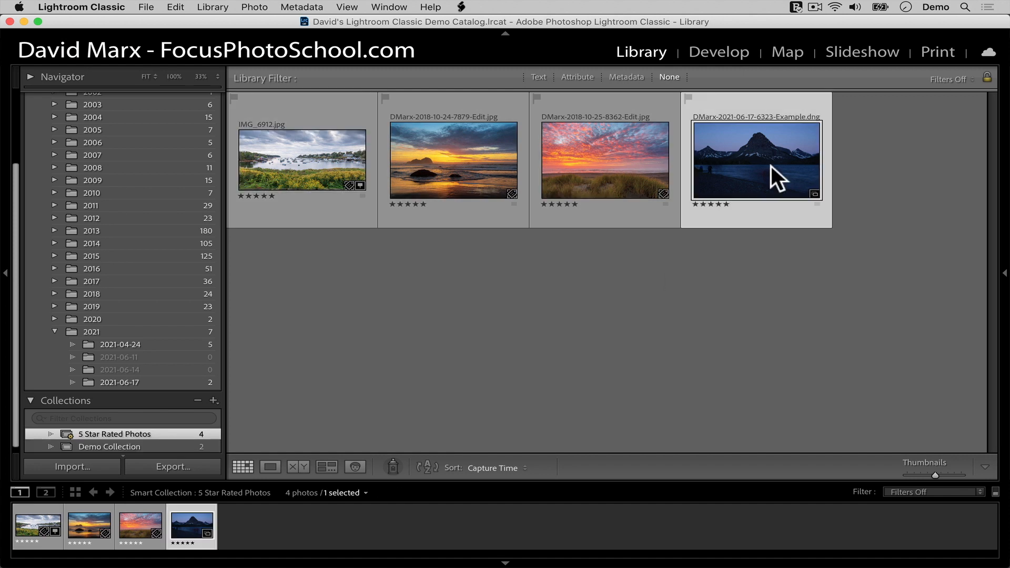
{"action": "key", "text": "delete"}
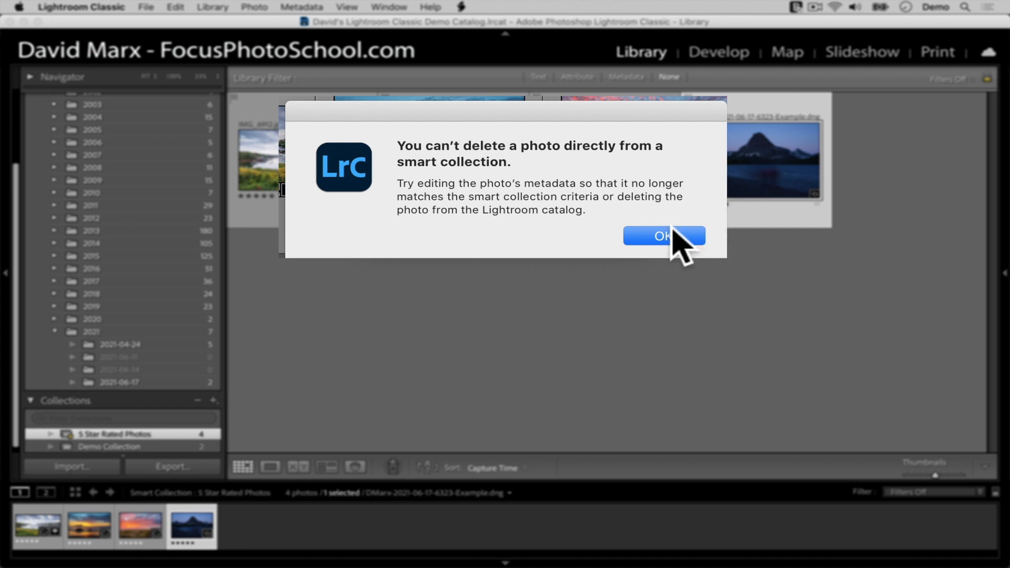
{"action": "left_click", "coordinate": [664, 236]}
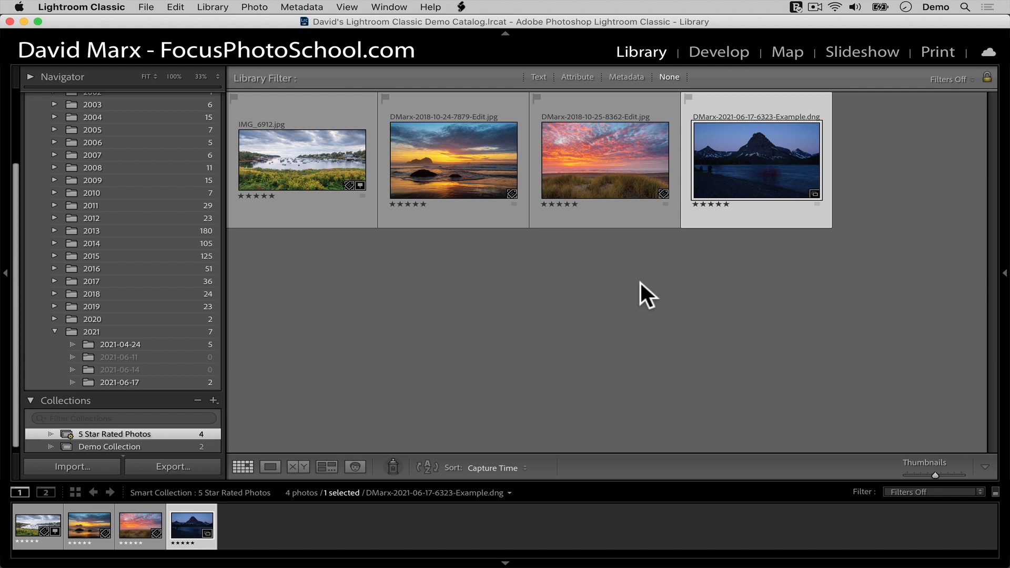
{"action": "left_click", "coordinate": [270, 468]}
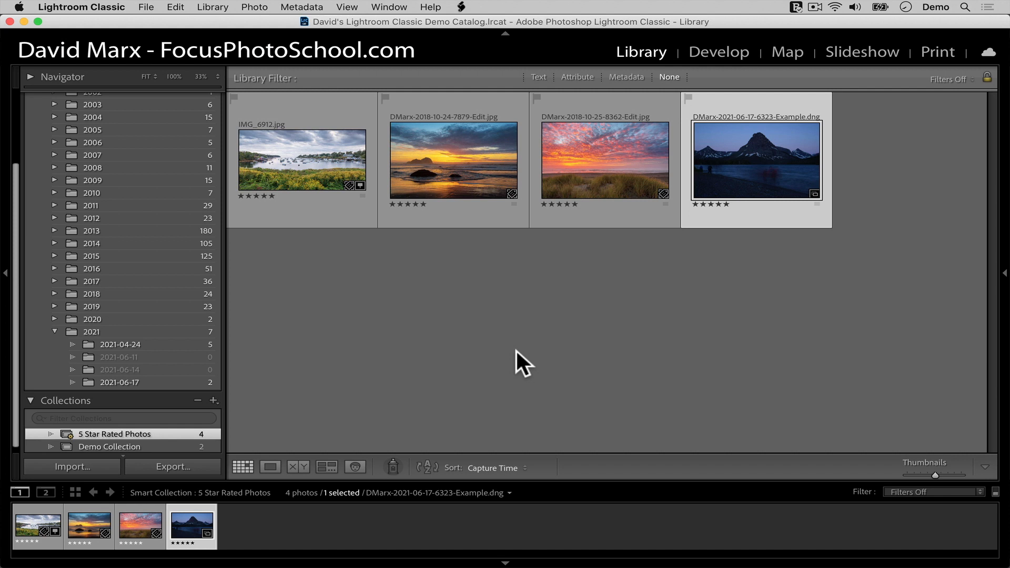
{"action": "key", "text": "delete"}
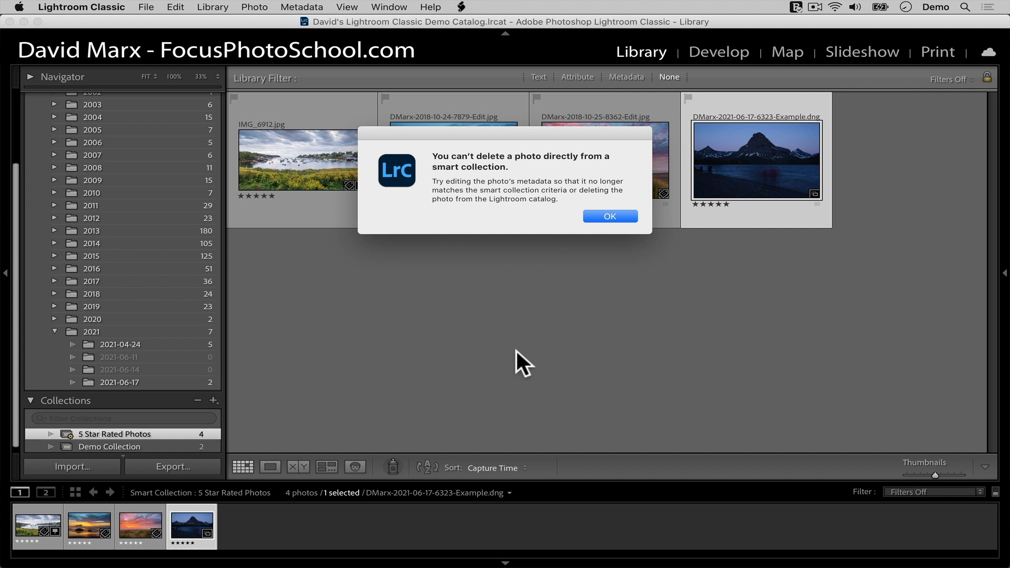
{"action": "mouse_move", "coordinate": [507, 362]}
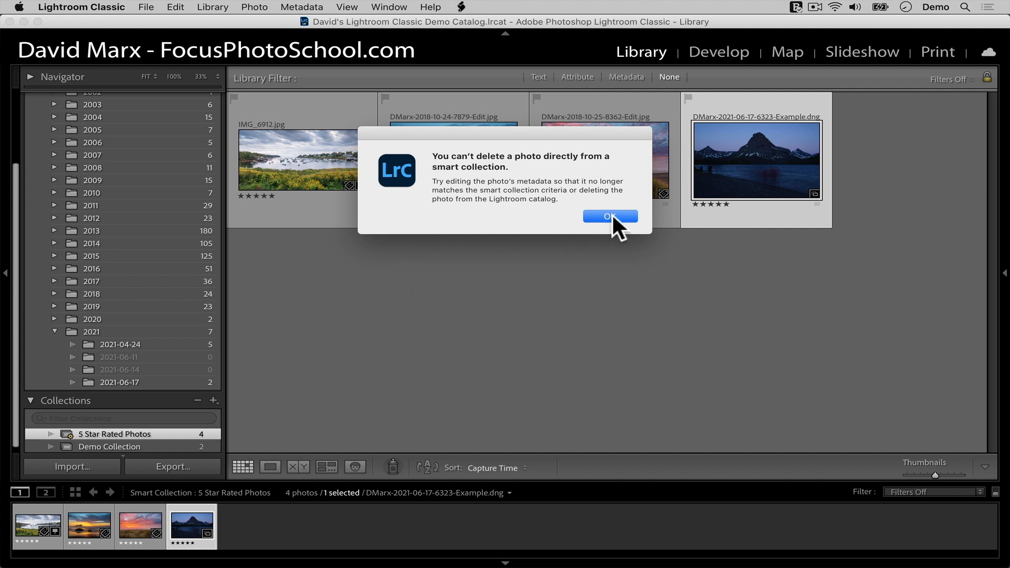
{"action": "left_click", "coordinate": [610, 217]}
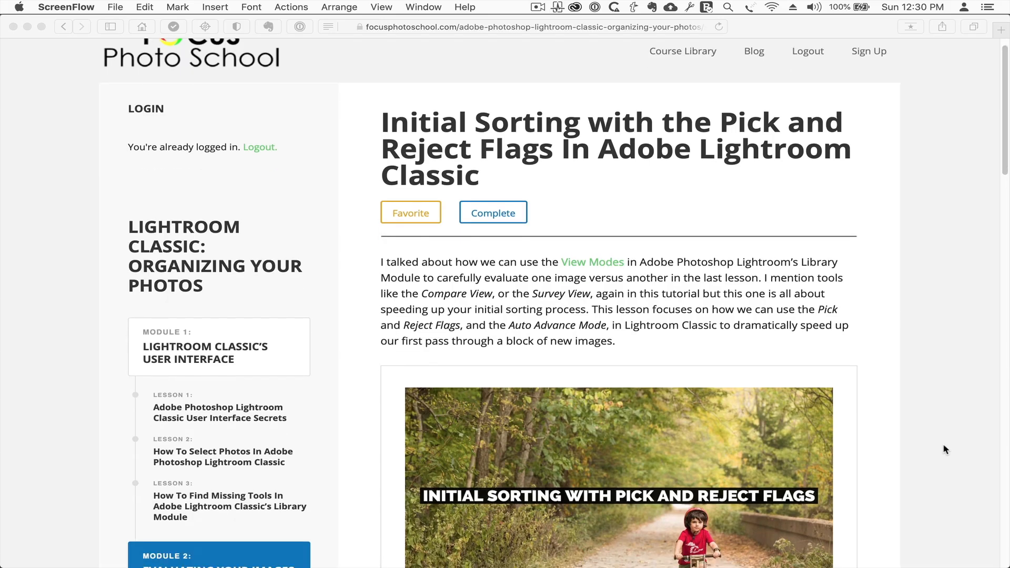
- Scroll the Pick and Reject Flags lesson page down to its embedded video
{"action": "scroll", "scroll_direction": "down", "scroll_amount": 3}
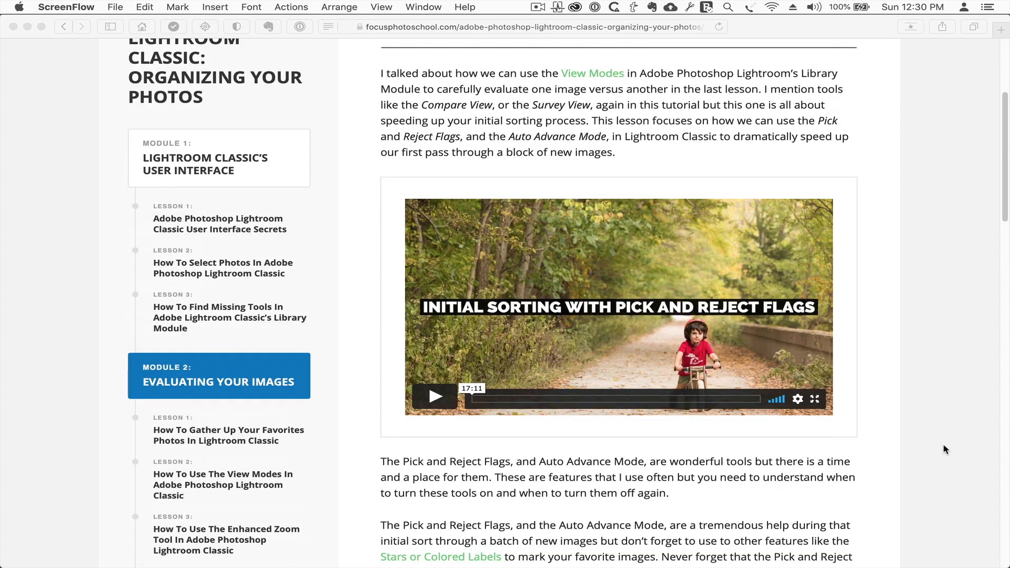